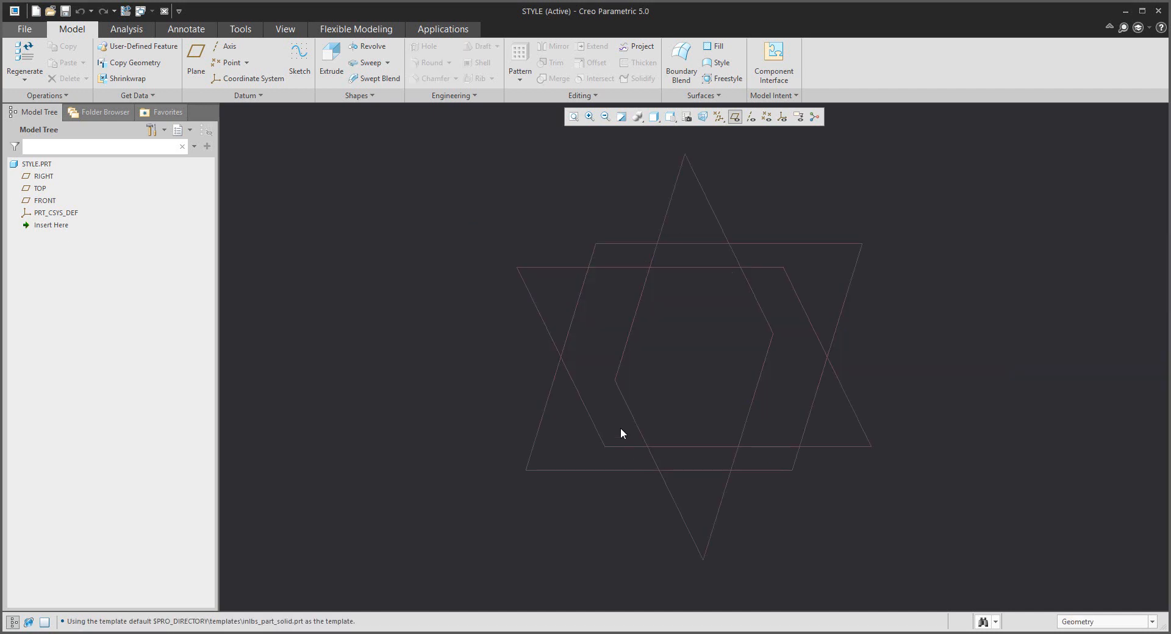
{"action": "mouse_move", "coordinate": [430, 277]}
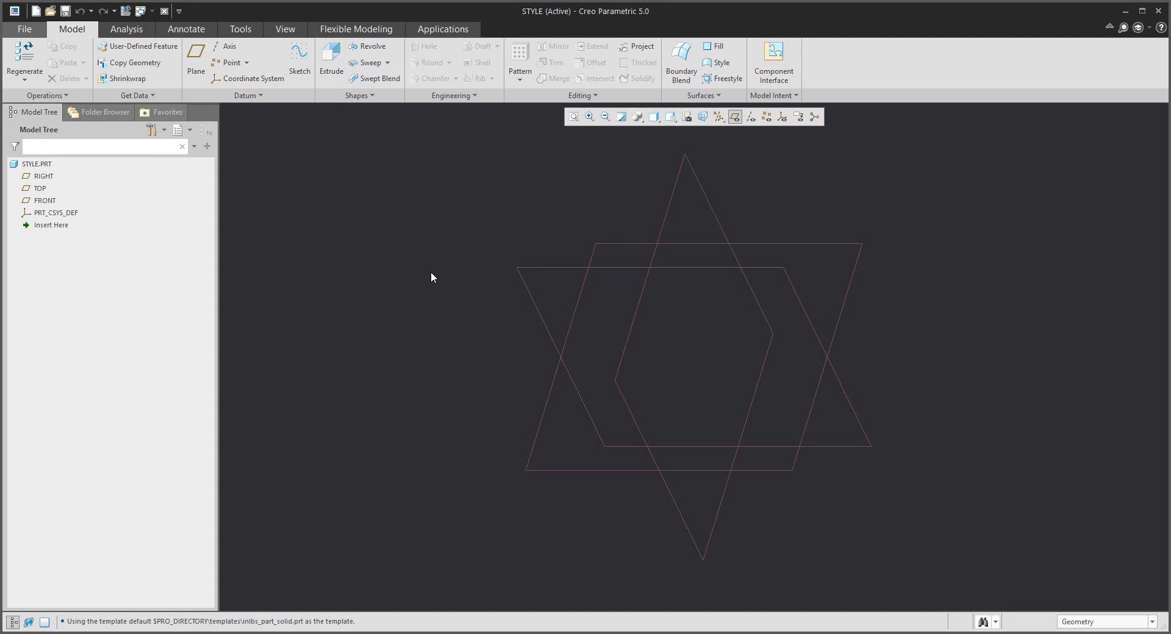
Step: Launch the Style tool to create Style 1 for freeform curves and surfaces
{"action": "left_click", "coordinate": [721, 63]}
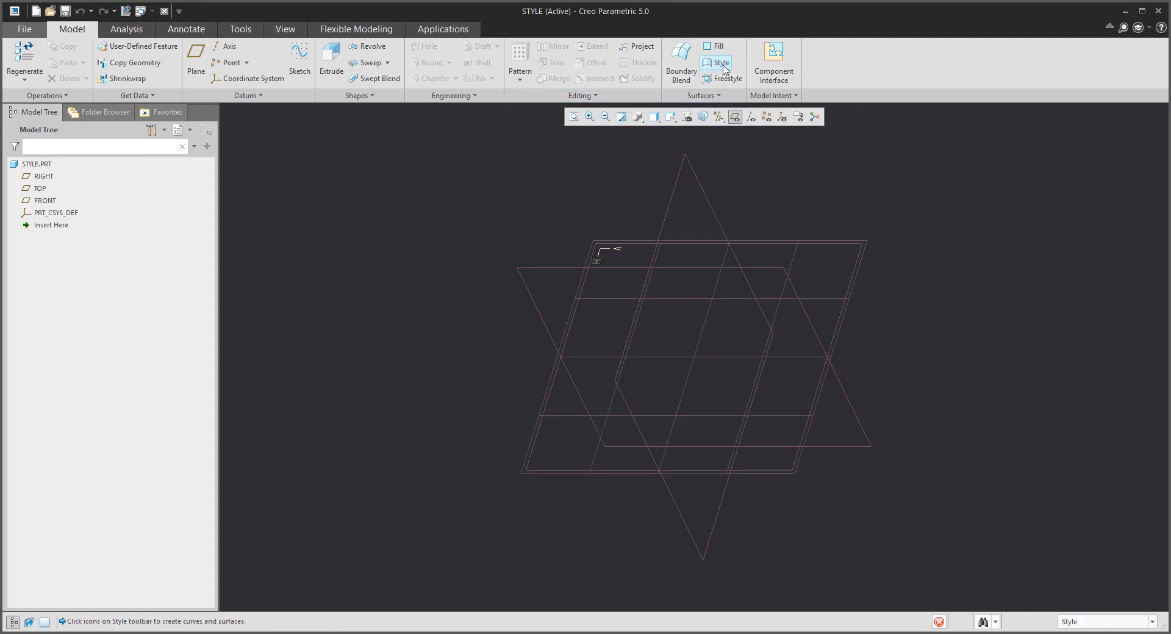
{"action": "left_click", "coordinate": [722, 63]}
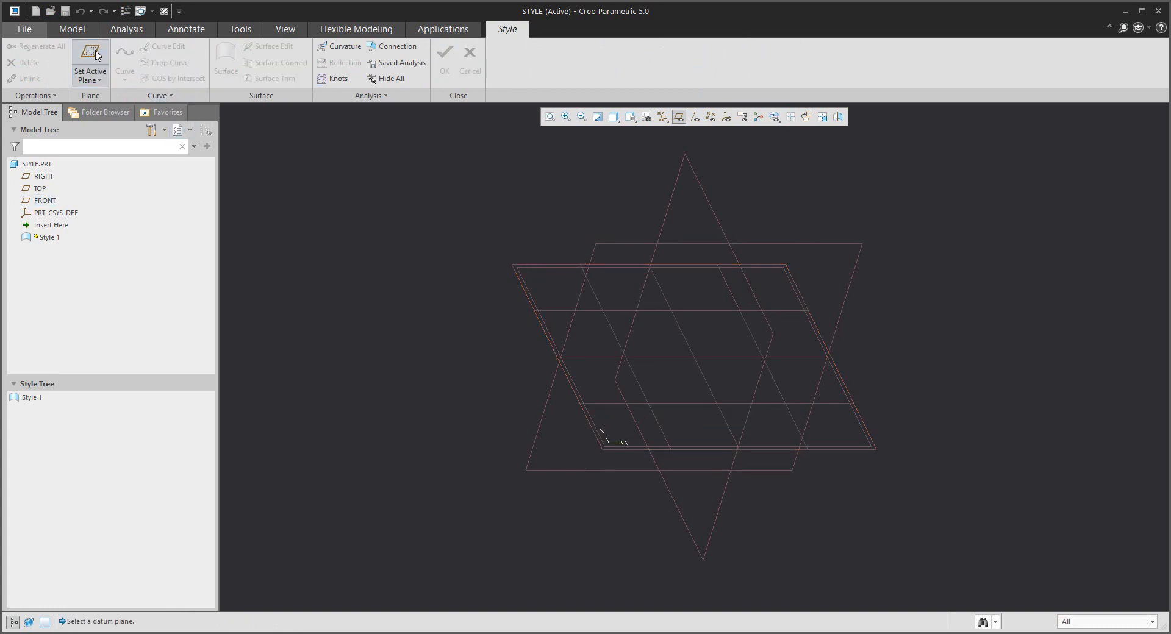
Step: Set TOP as the active Style plane and orient the view straight onto it
{"action": "left_click", "coordinate": [40, 188]}
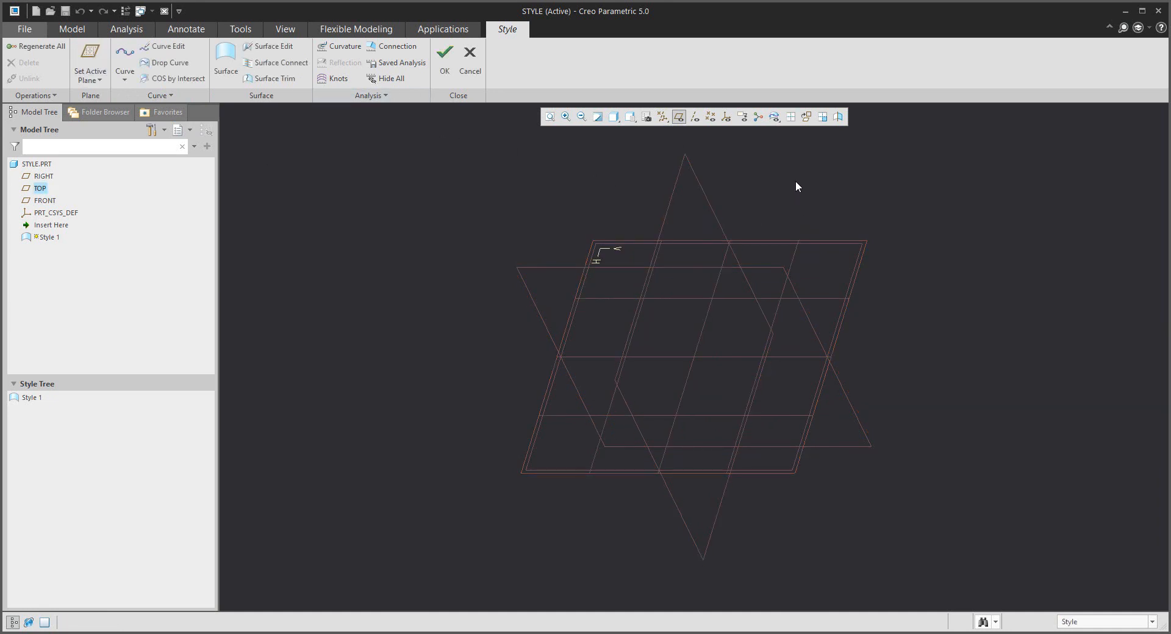
{"action": "left_click", "coordinate": [806, 117]}
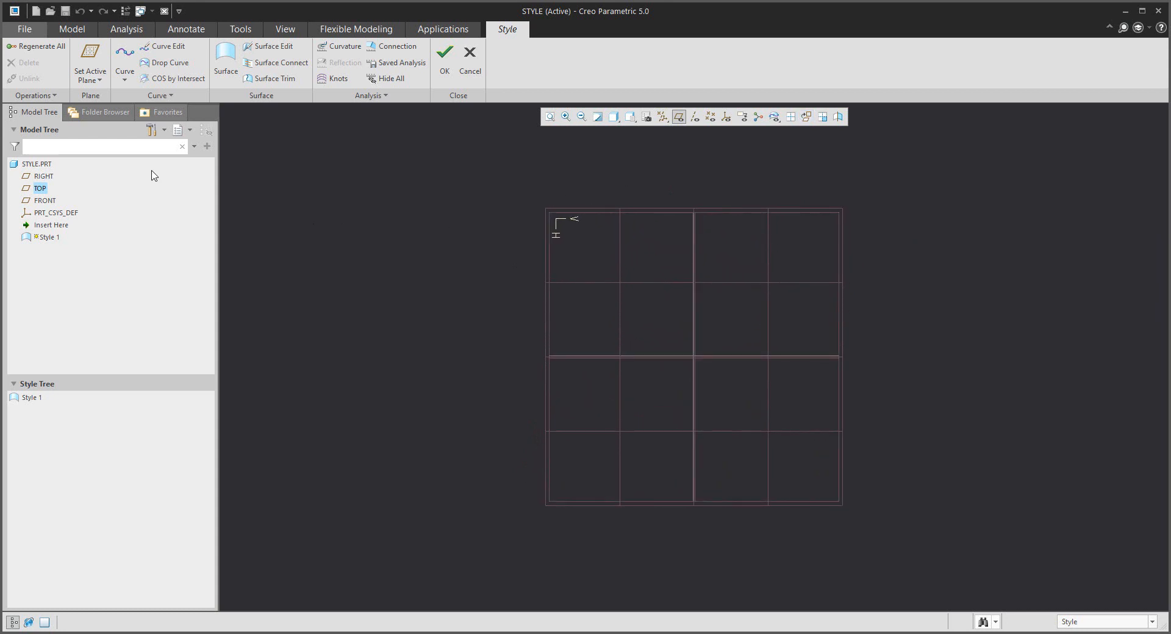
{"action": "left_click", "coordinate": [124, 78]}
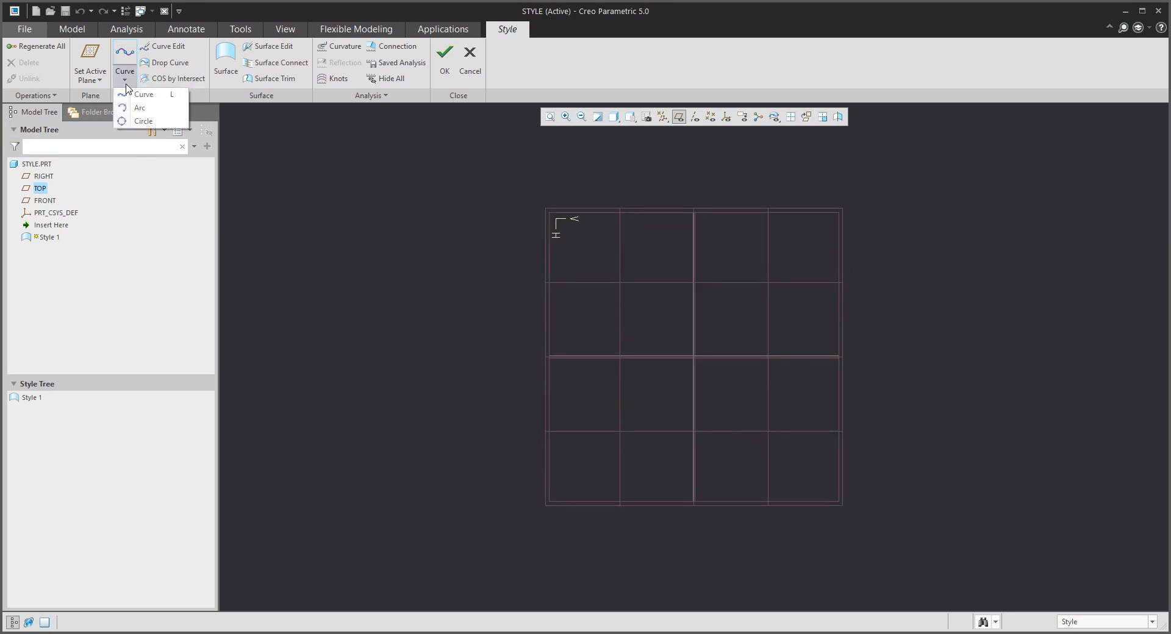
Step: Draw lower and upper free-curve arcs on TOP and snap end curves joining their endpoints
{"action": "left_click", "coordinate": [143, 94]}
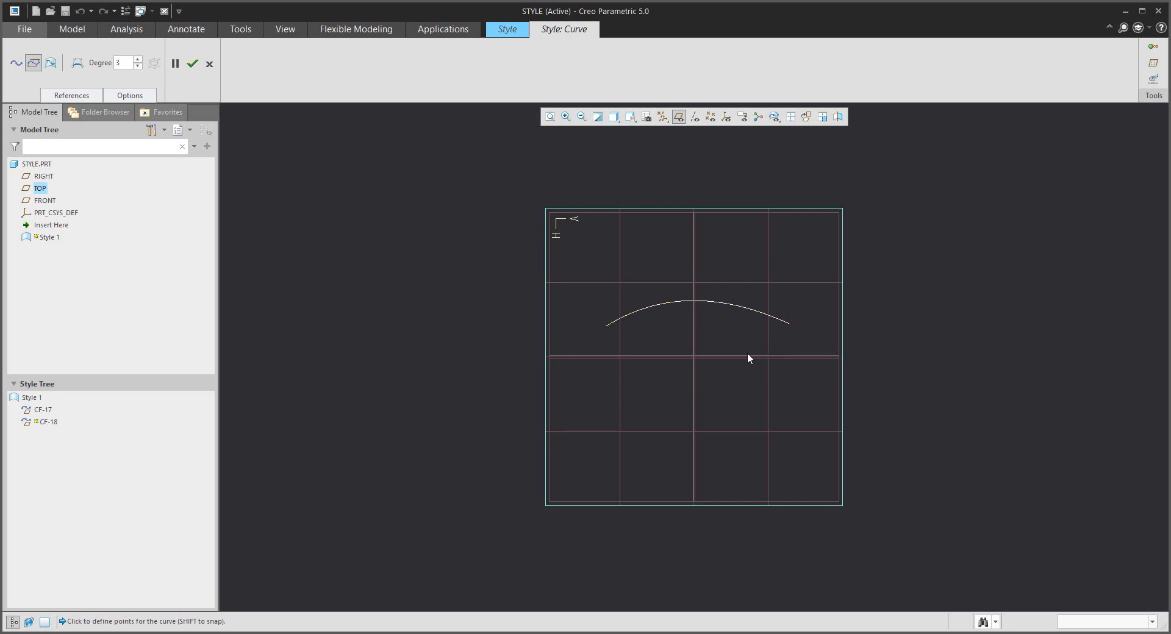
{"action": "left_click", "coordinate": [637, 384]}
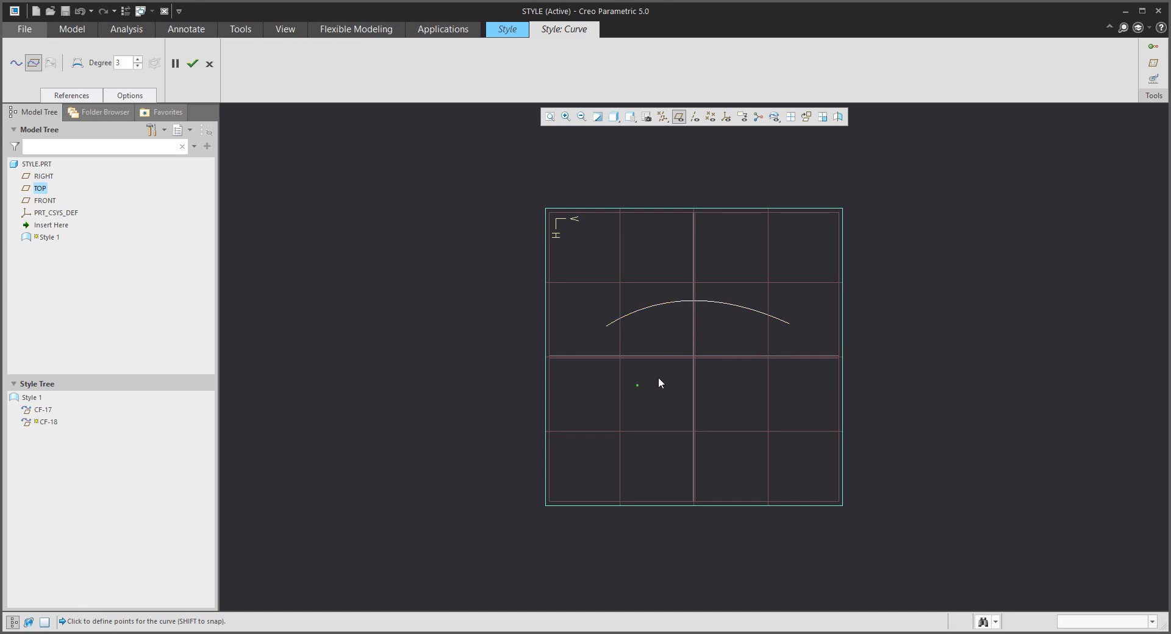
{"action": "left_click", "coordinate": [774, 377]}
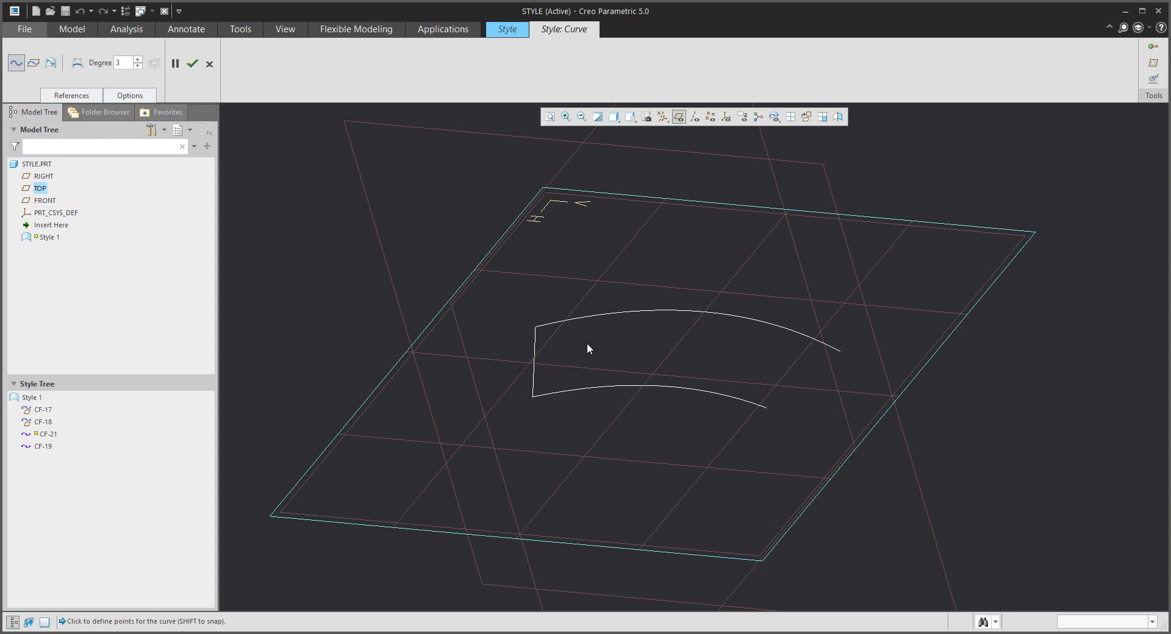
{"action": "key", "text": "shift"}
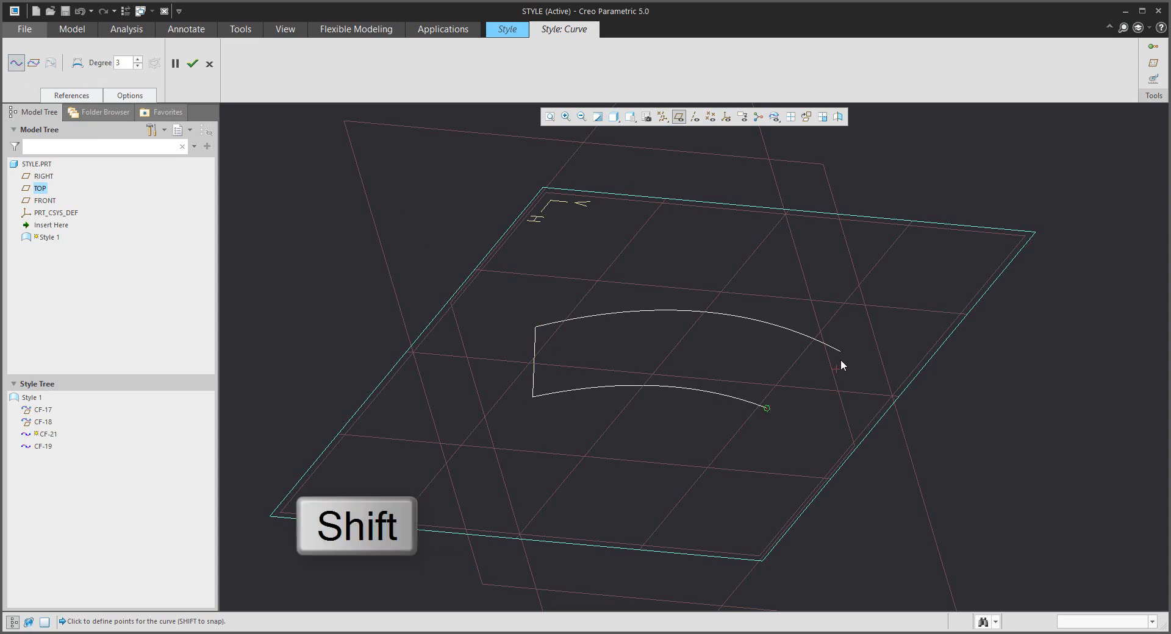
{"action": "left_click", "coordinate": [794, 407]}
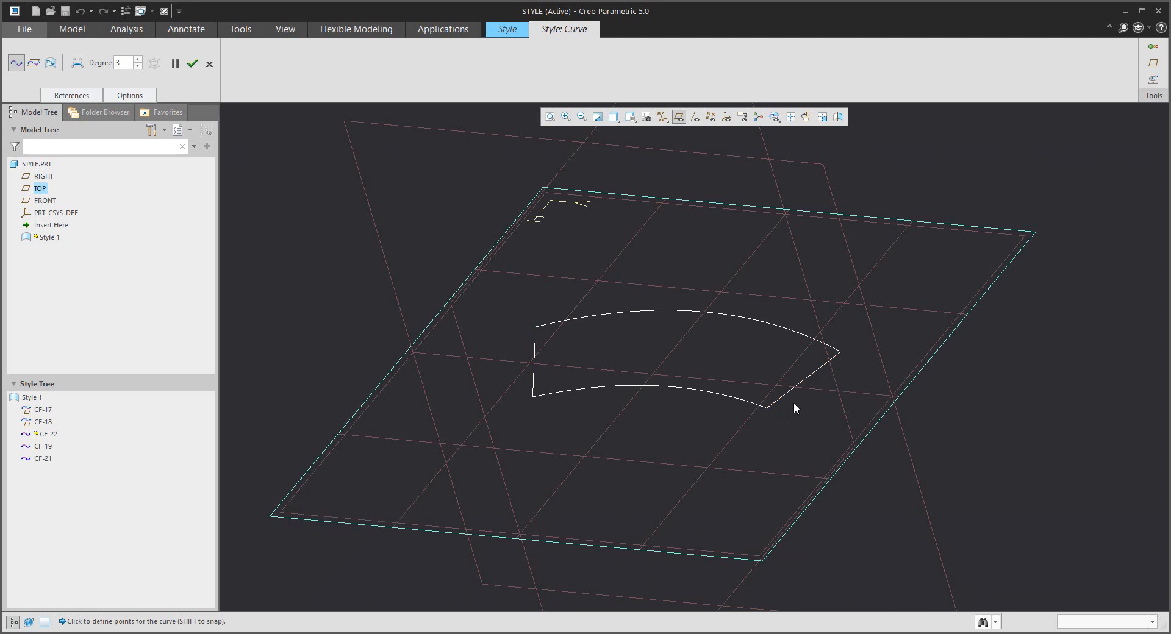
{"action": "mouse_move", "coordinate": [290, 262]}
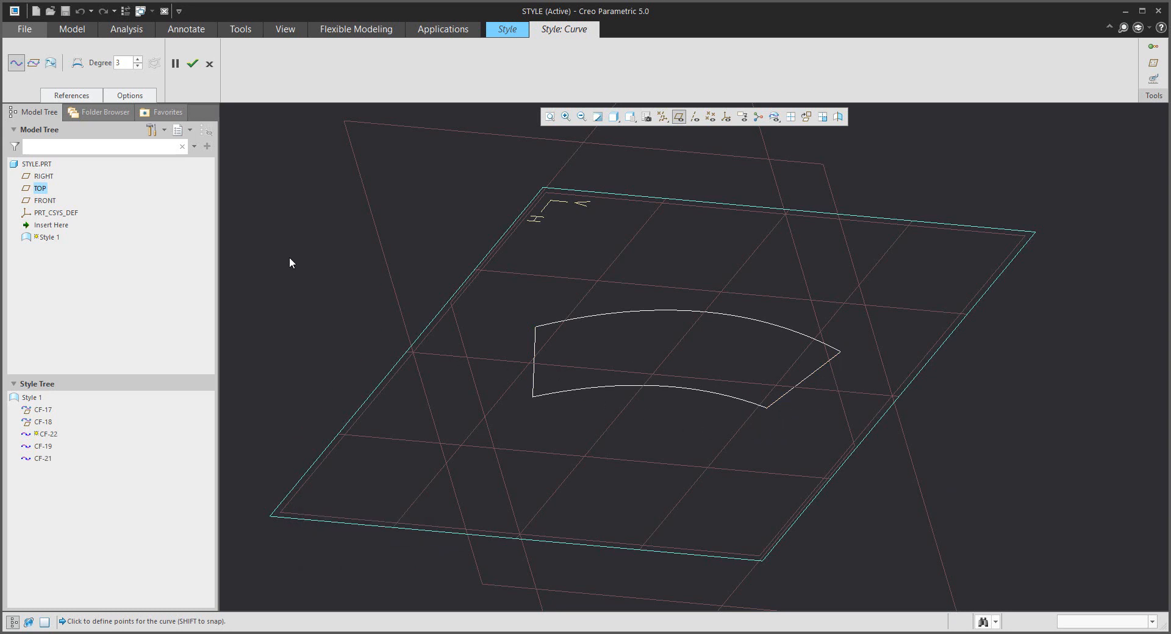
{"action": "mouse_move", "coordinate": [318, 275]}
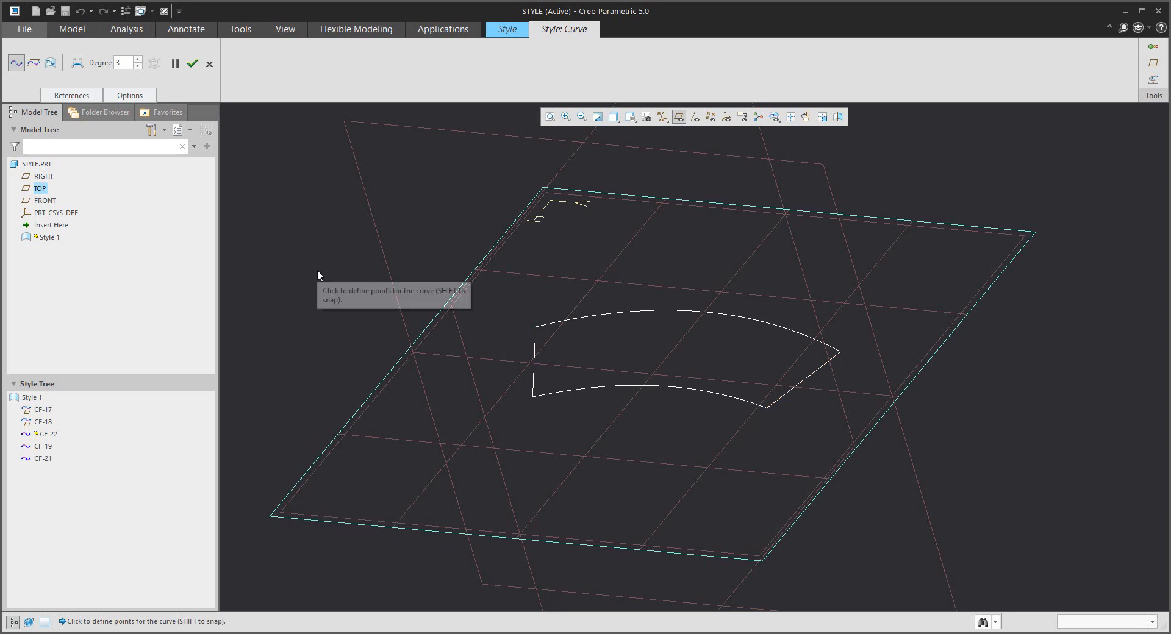
{"action": "mouse_move", "coordinate": [192, 64]}
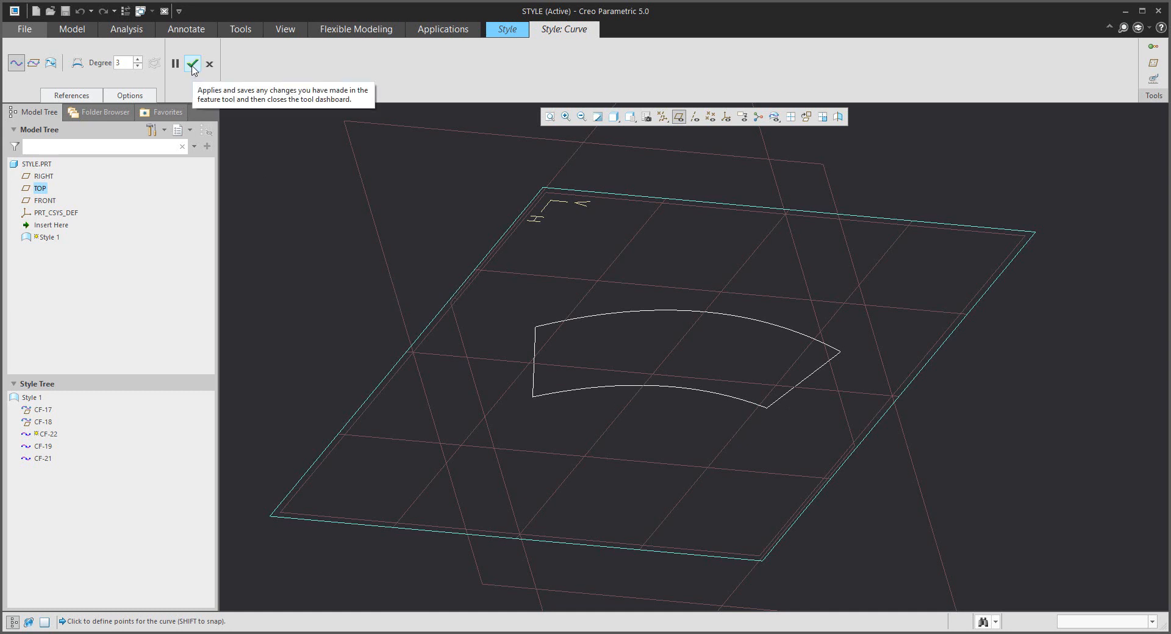
Step: Accept the outline, then set both right end curve endpoint tangents to Normal
{"action": "left_click", "coordinate": [192, 63]}
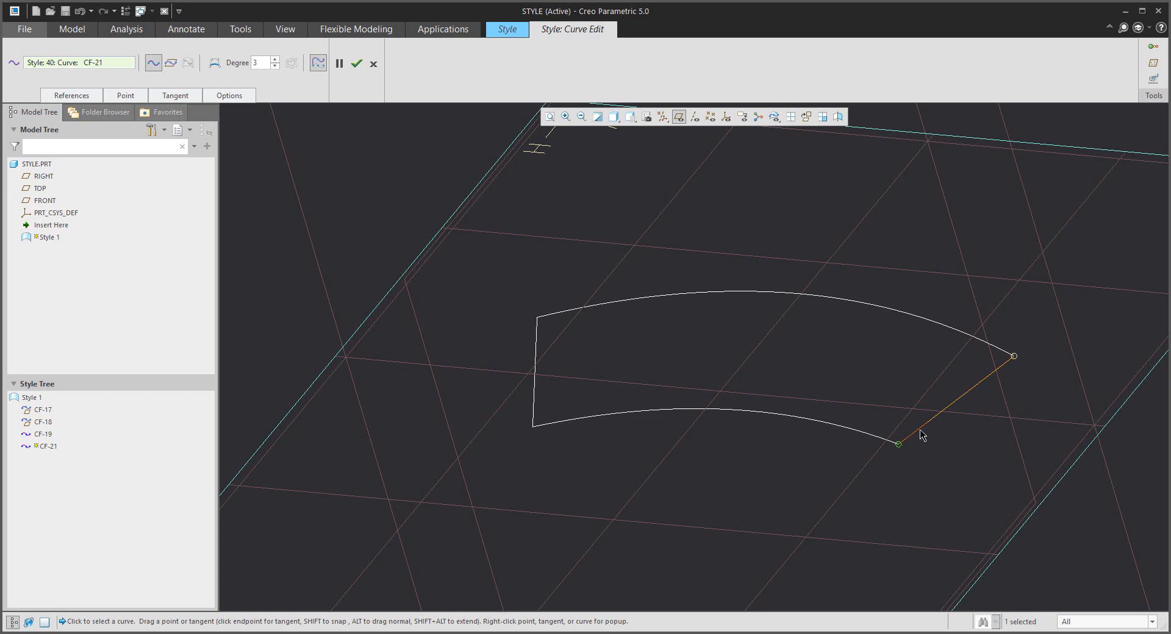
{"action": "left_click_drag", "start_coordinate": [924, 436], "coordinate": [857, 414]}
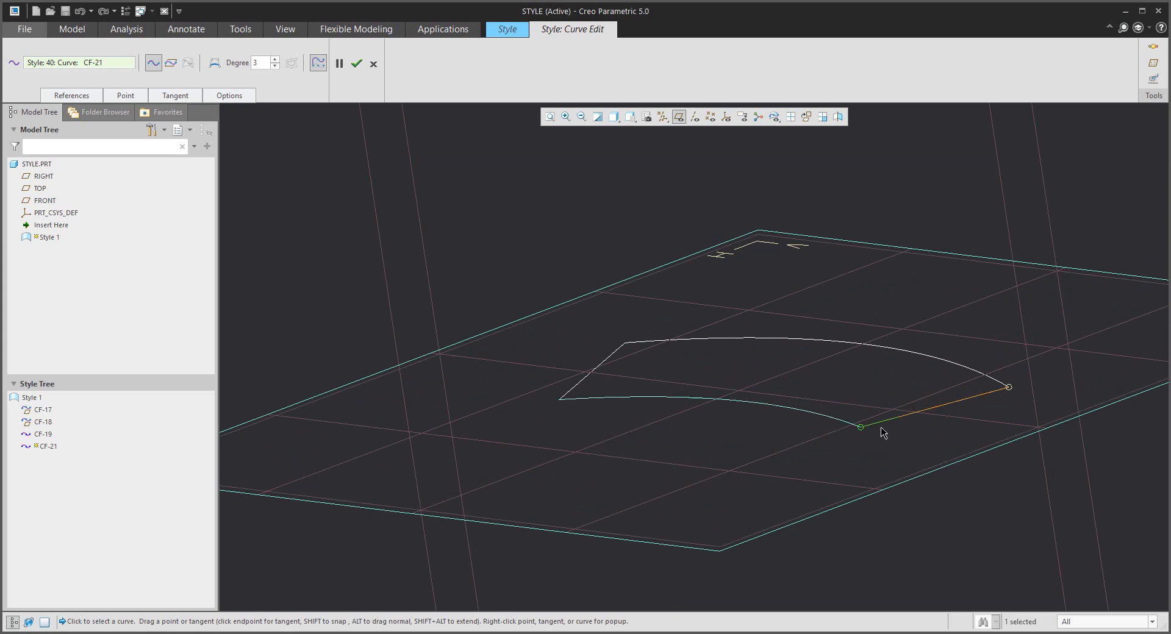
{"action": "right_click", "coordinate": [859, 427]}
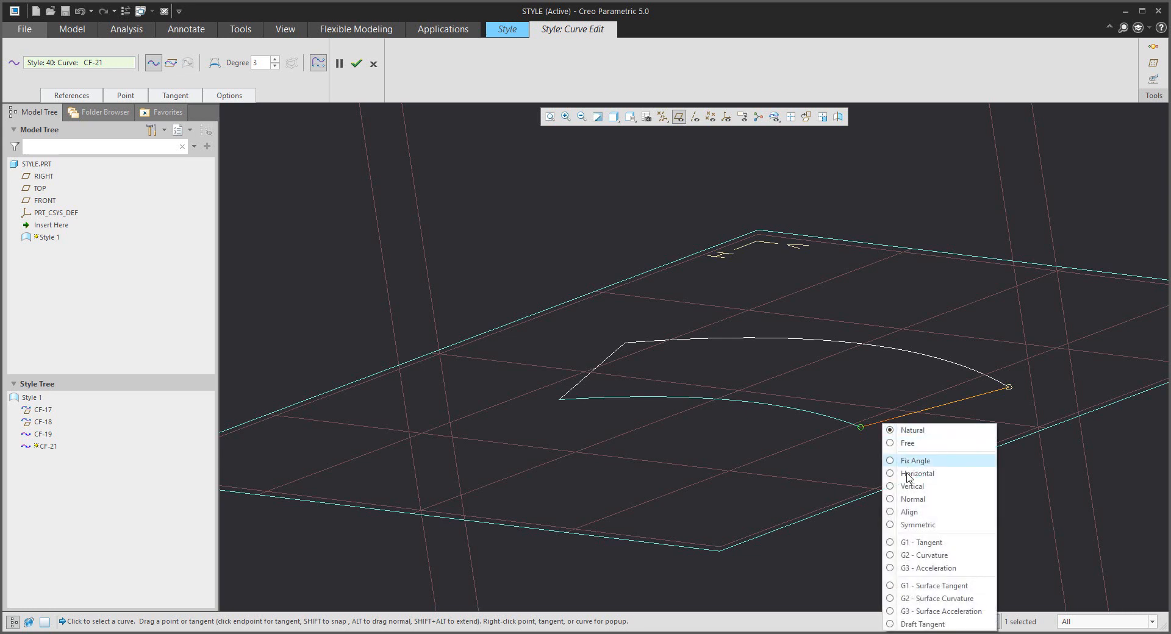
{"action": "left_click", "coordinate": [915, 460]}
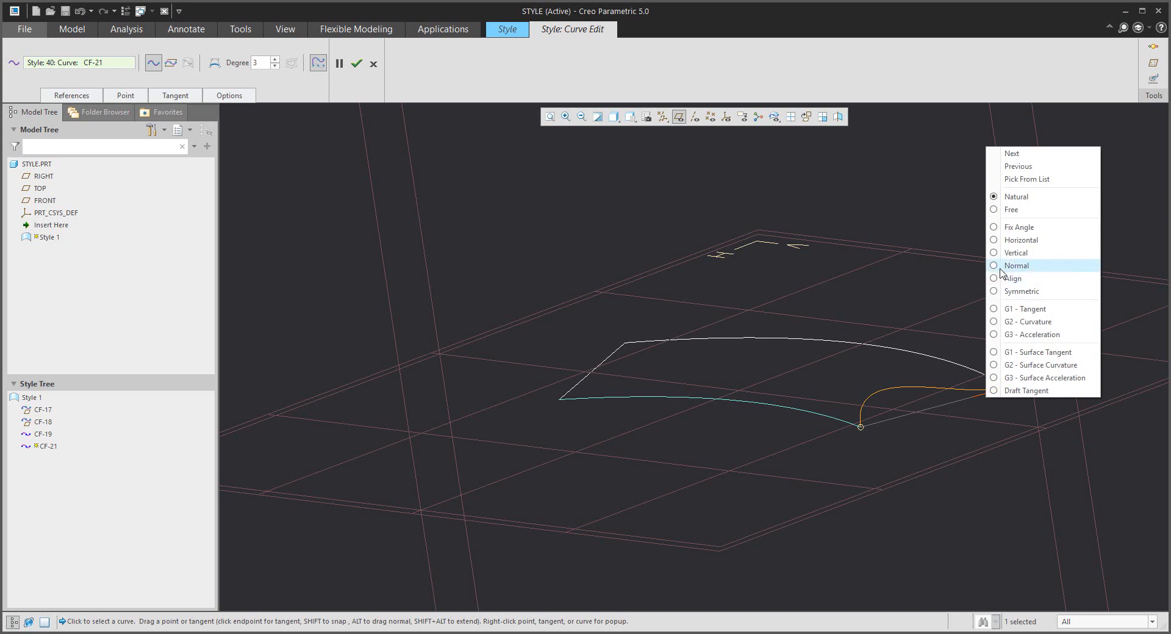
{"action": "left_click", "coordinate": [1016, 266]}
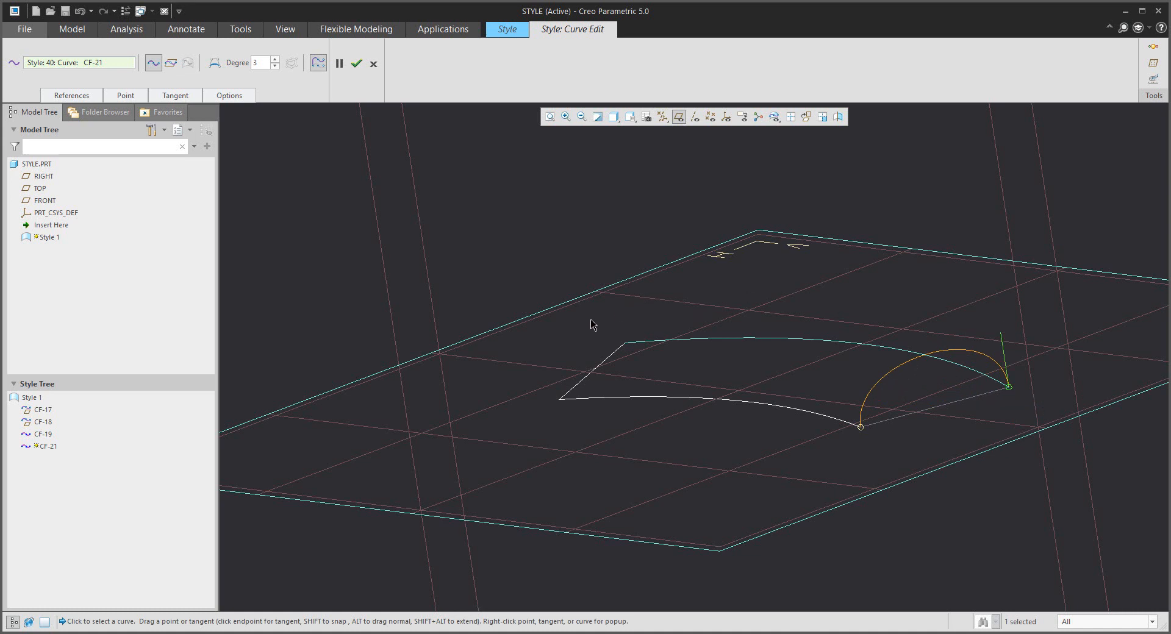
Step: Set the left end curve's endpoint tangents to Normal and finish editing it
{"action": "left_click", "coordinate": [559, 403]}
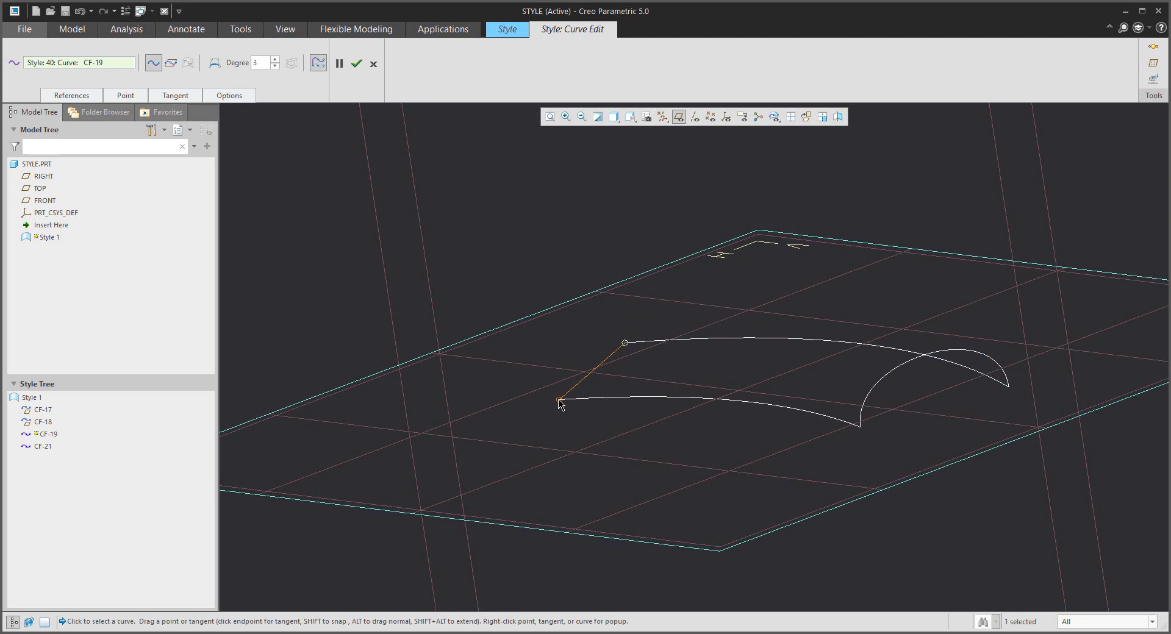
{"action": "right_click", "coordinate": [560, 399]}
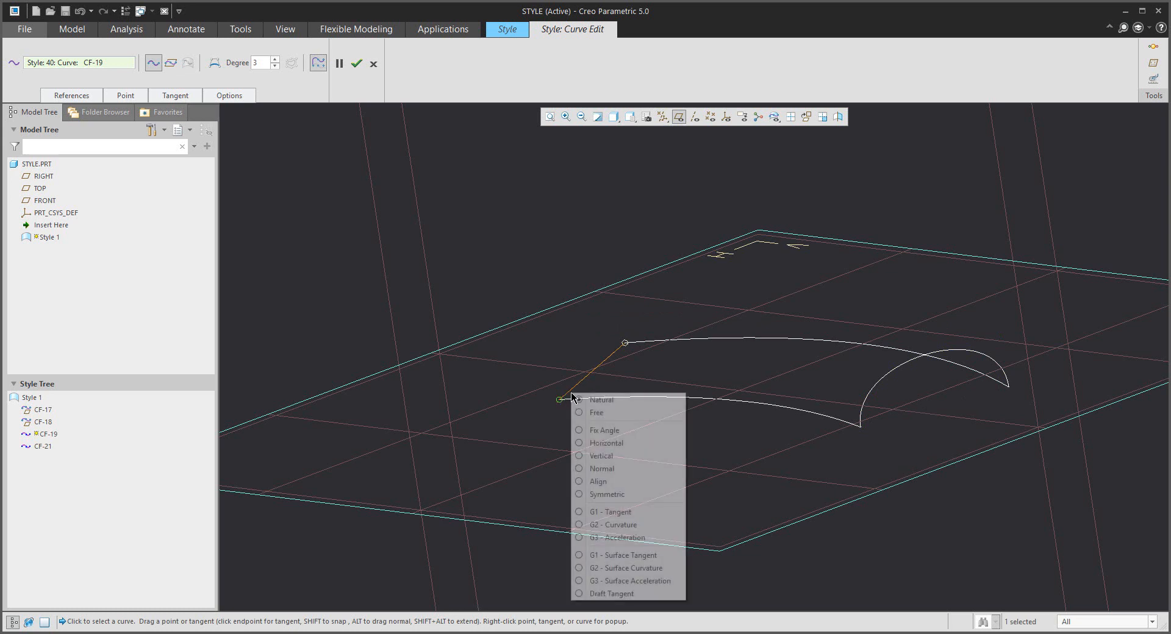
{"action": "left_click", "coordinate": [601, 468]}
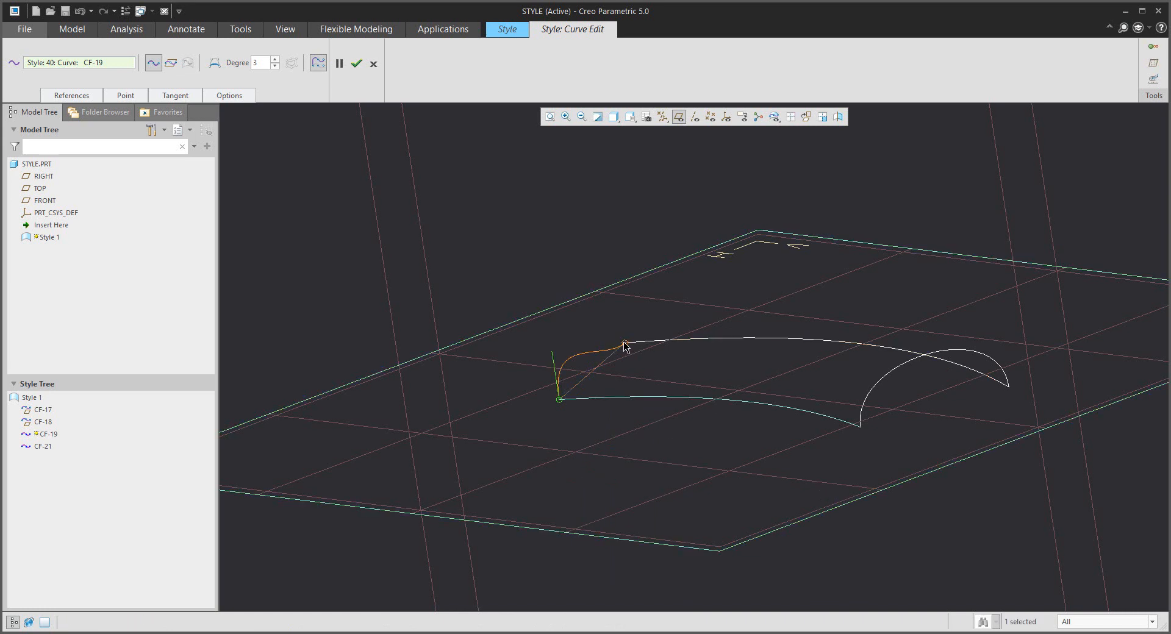
{"action": "right_click", "coordinate": [625, 344]}
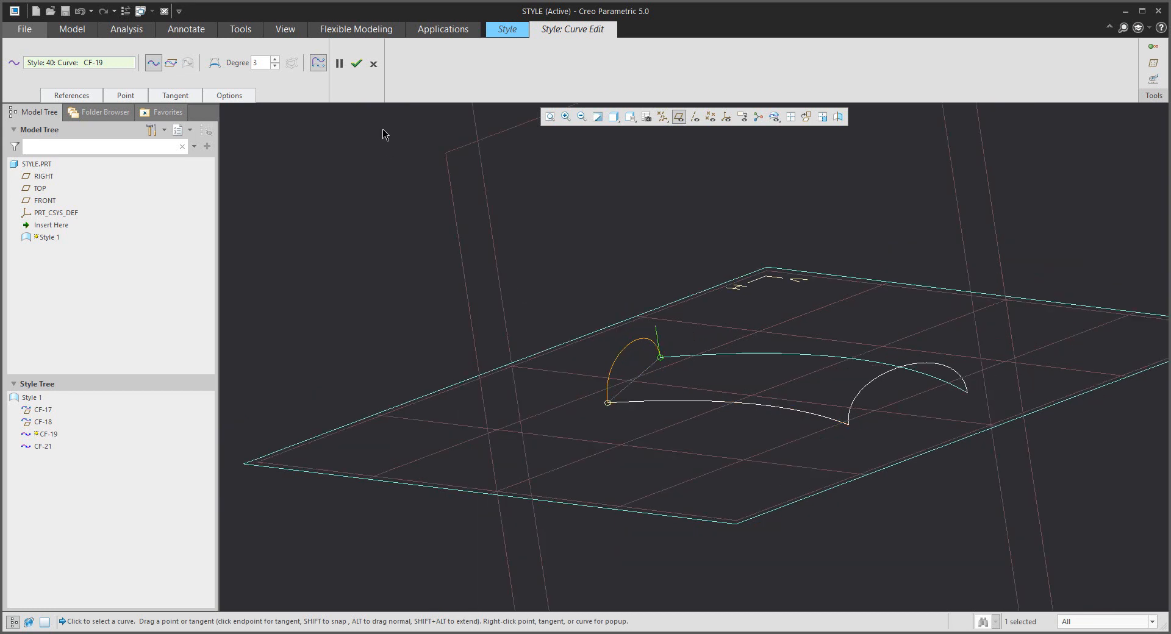
{"action": "left_click", "coordinate": [356, 62]}
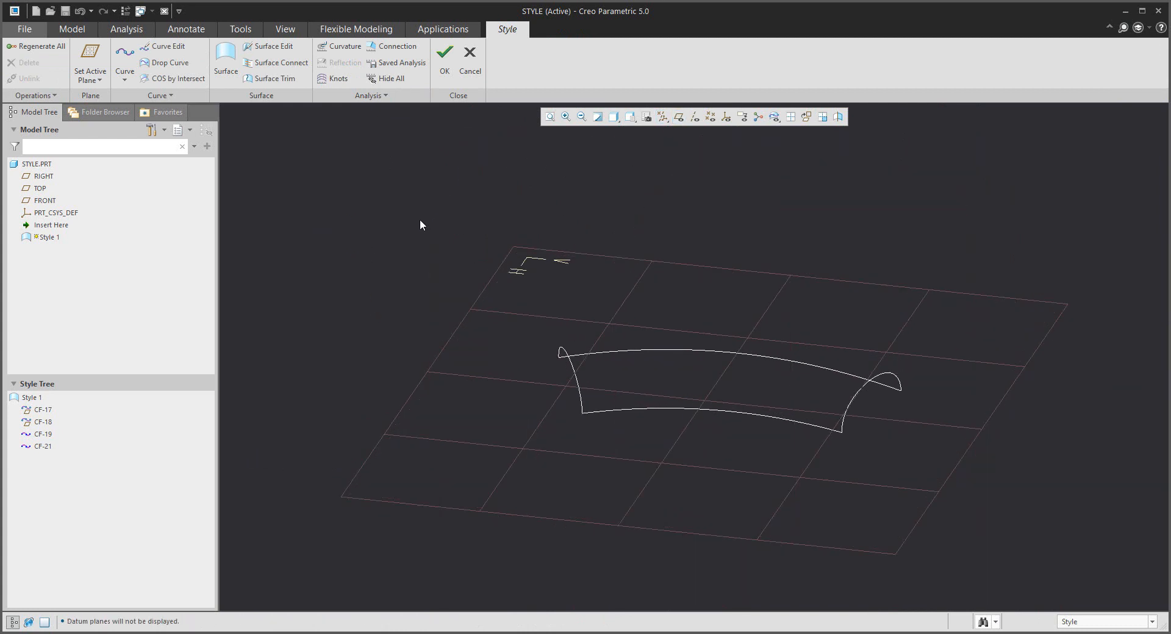
Step: Build boundary surface SF-23 from the four curves with a Normal edge connection
{"action": "left_click", "coordinate": [225, 56]}
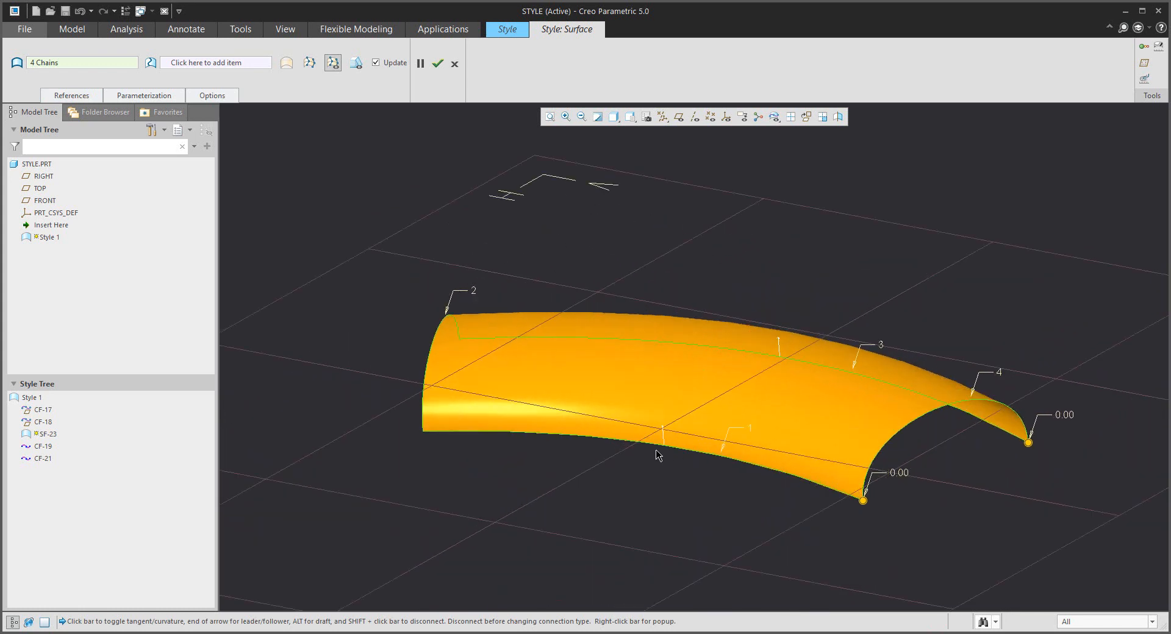
{"action": "right_click", "coordinate": [660, 441]}
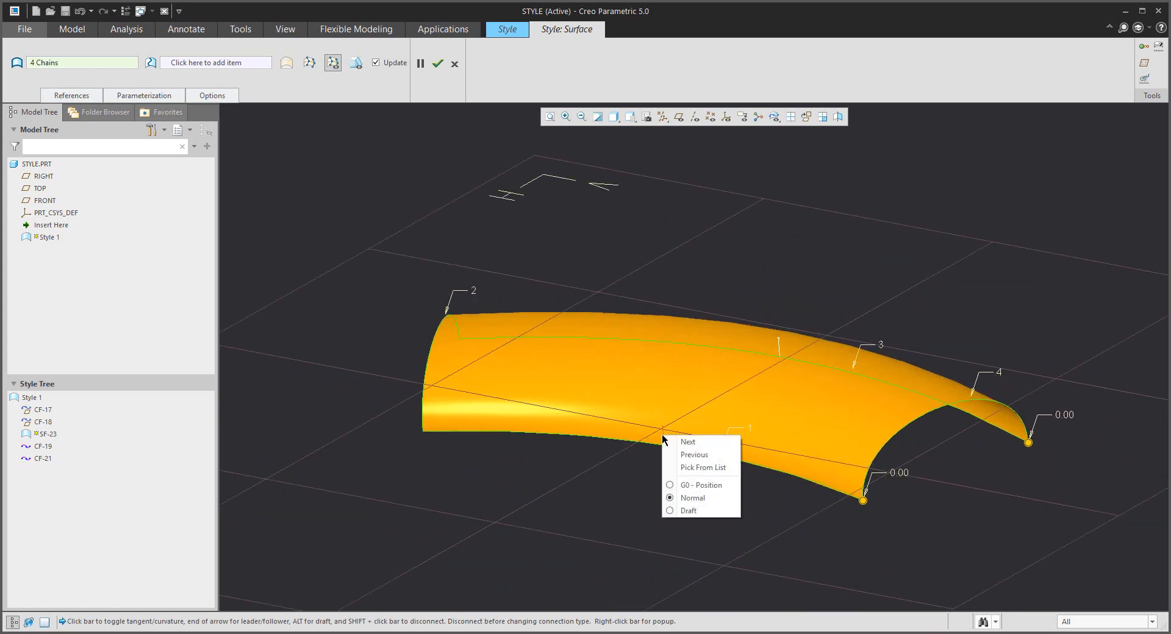
{"action": "mouse_move", "coordinate": [687, 442]}
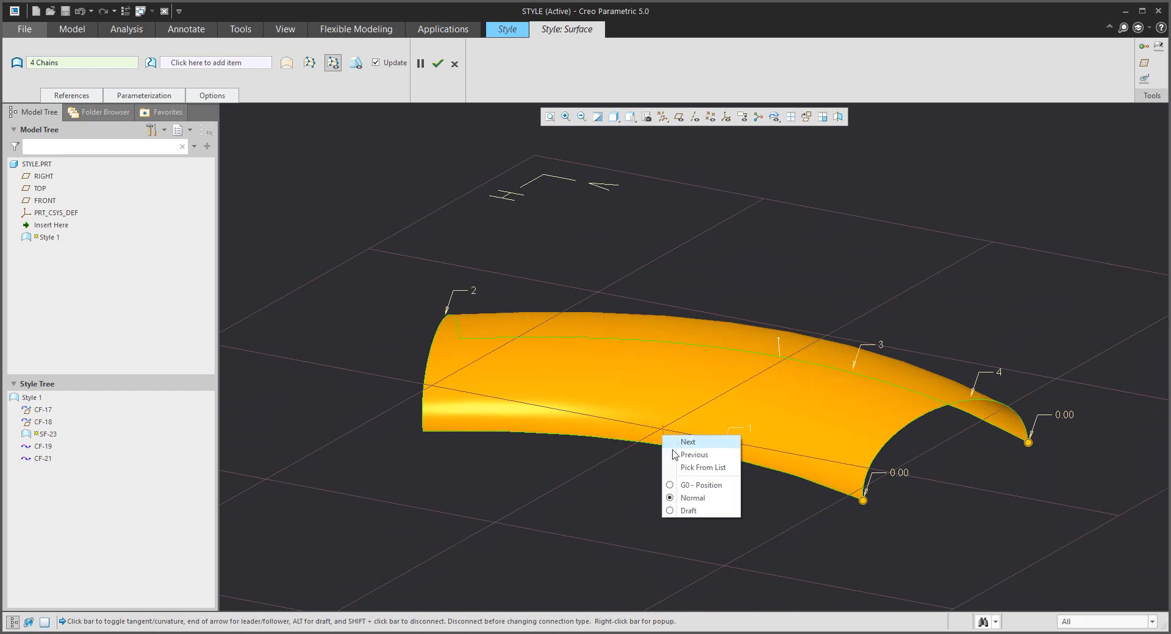
{"action": "mouse_move", "coordinate": [691, 498]}
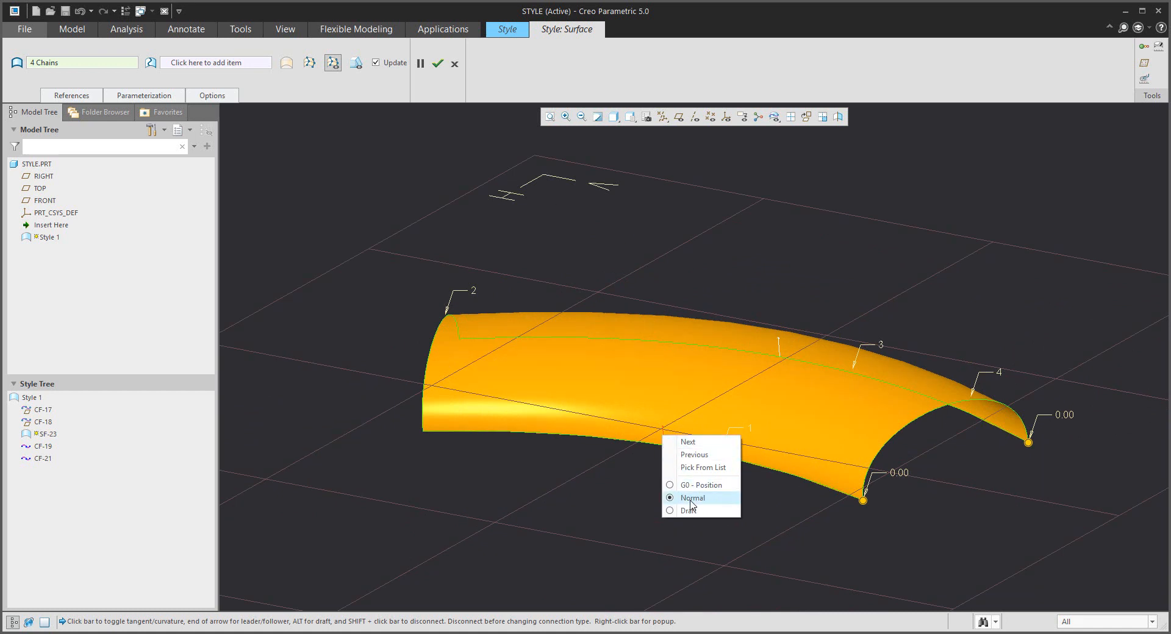
{"action": "left_click", "coordinate": [692, 498]}
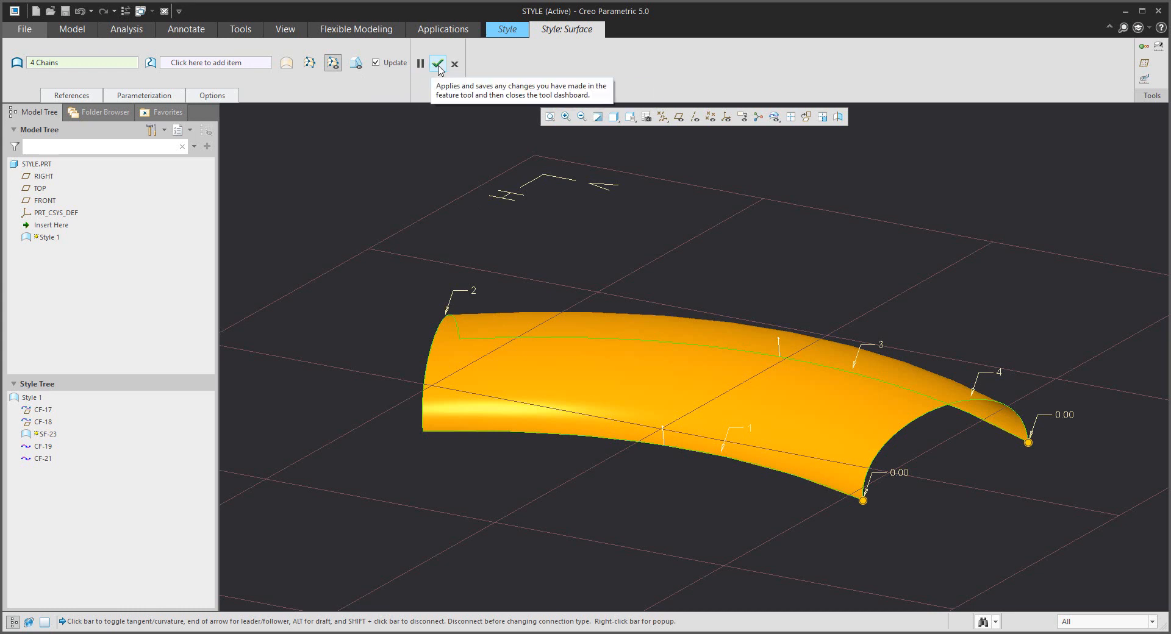
{"action": "left_click", "coordinate": [438, 63]}
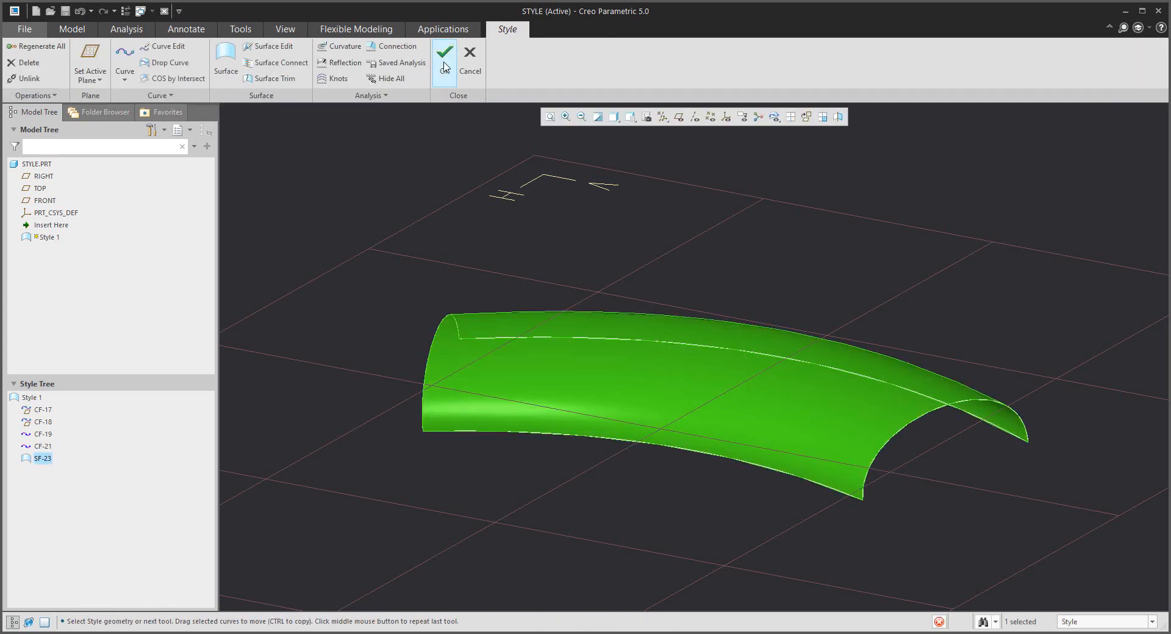
Step: Exit Style 1 and mirror the arched surface across the TOP datum plane
{"action": "left_click", "coordinate": [443, 53]}
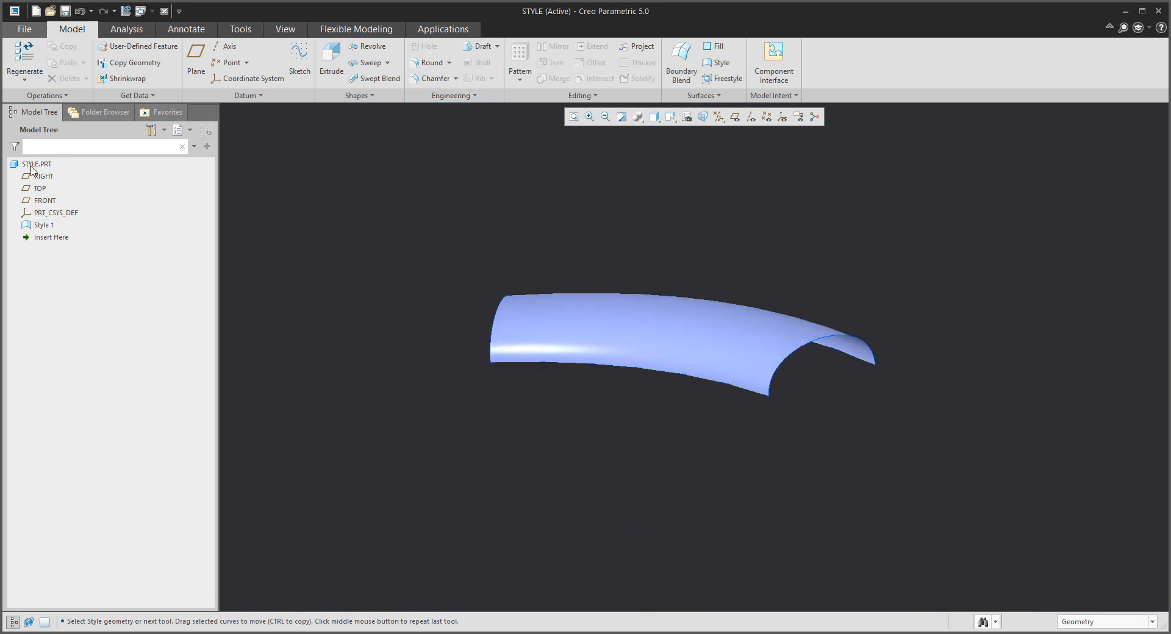
{"action": "left_click", "coordinate": [552, 46]}
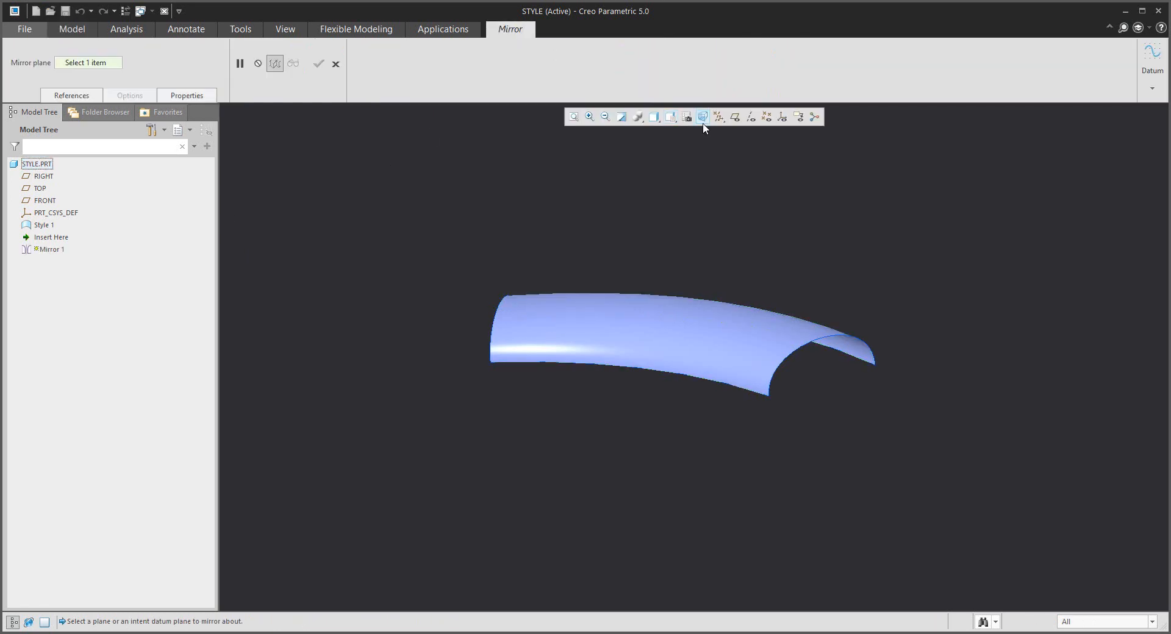
{"action": "left_click", "coordinate": [40, 188]}
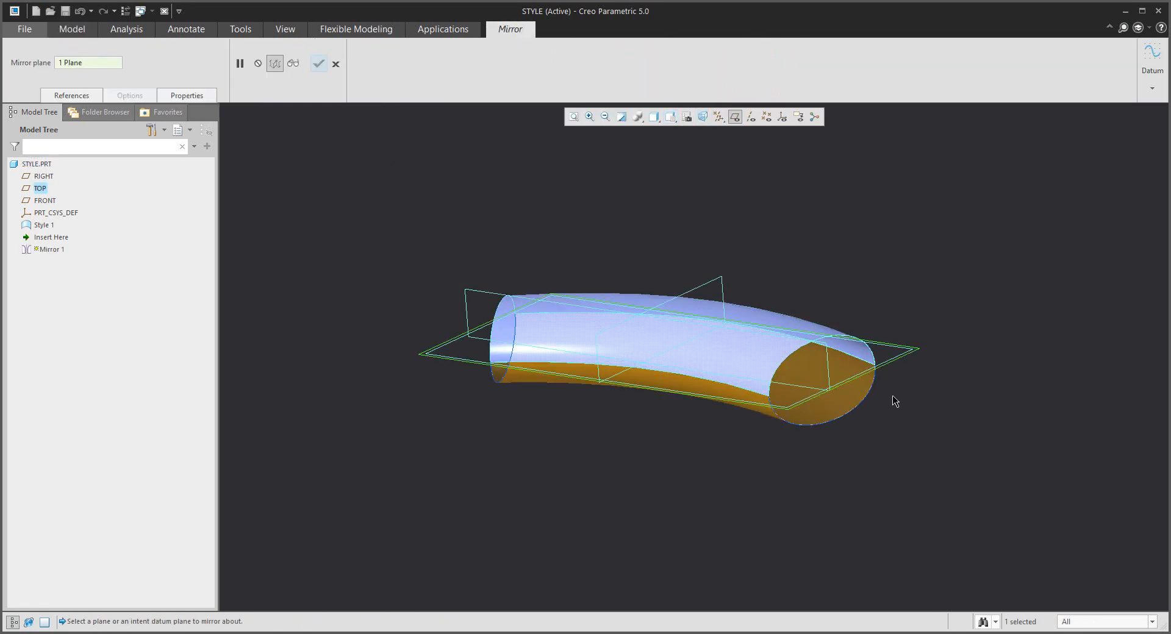
{"action": "left_click", "coordinate": [318, 63]}
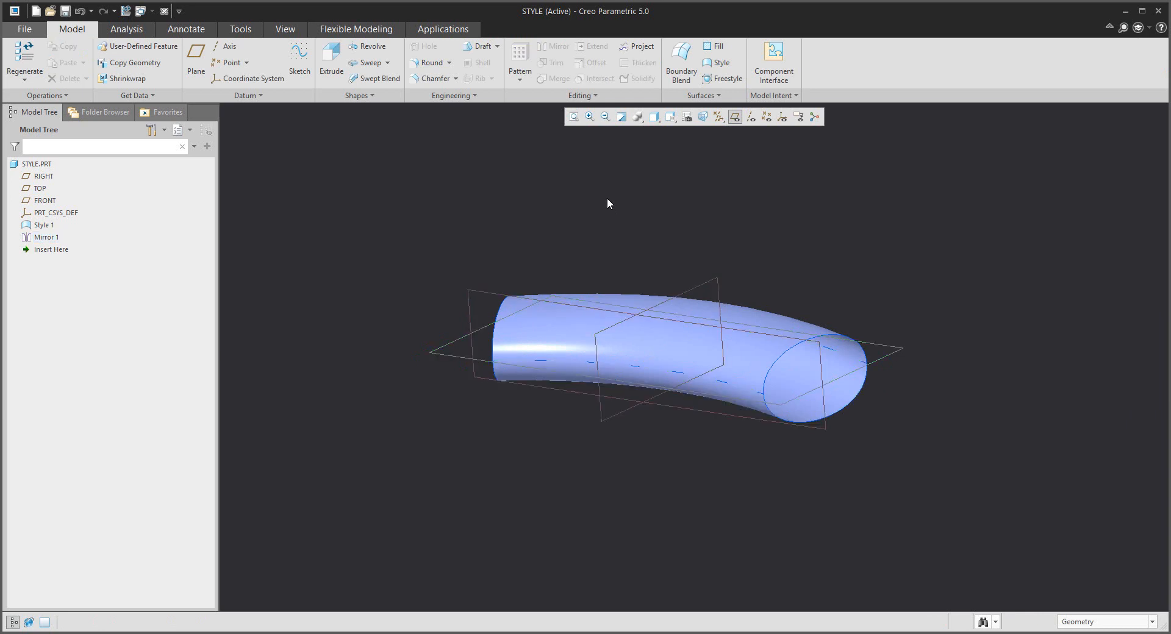
{"action": "mouse_move", "coordinate": [946, 387]}
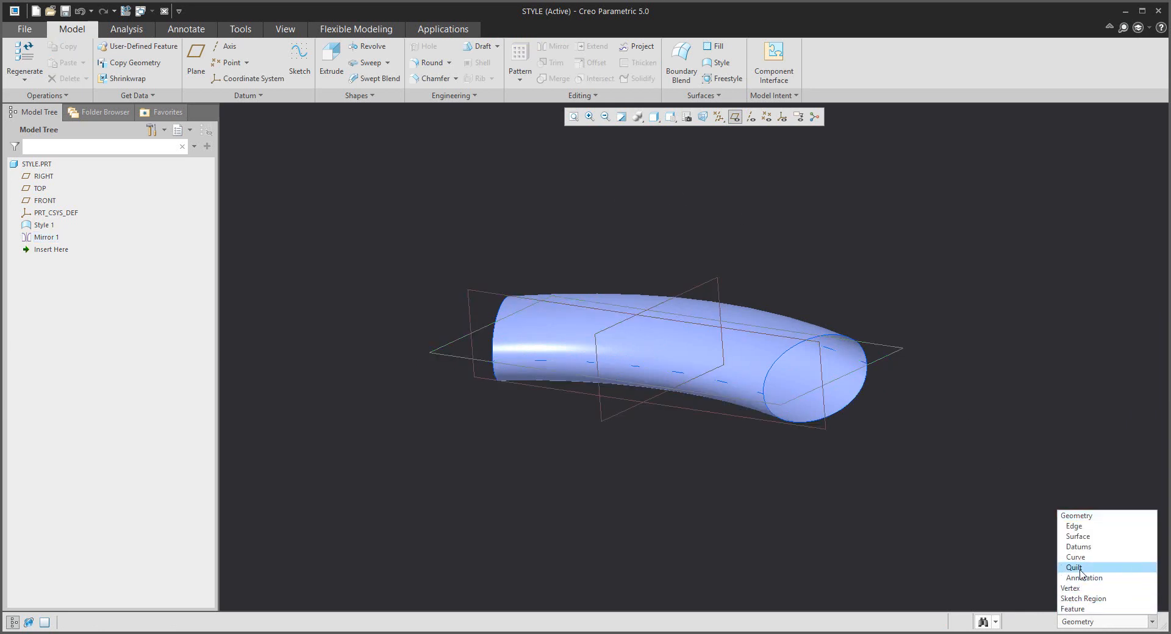
Step: Filter to quilts, merge both surfaces into Merge 1, and start a 2.00 Thicken
{"action": "left_click", "coordinate": [1073, 568]}
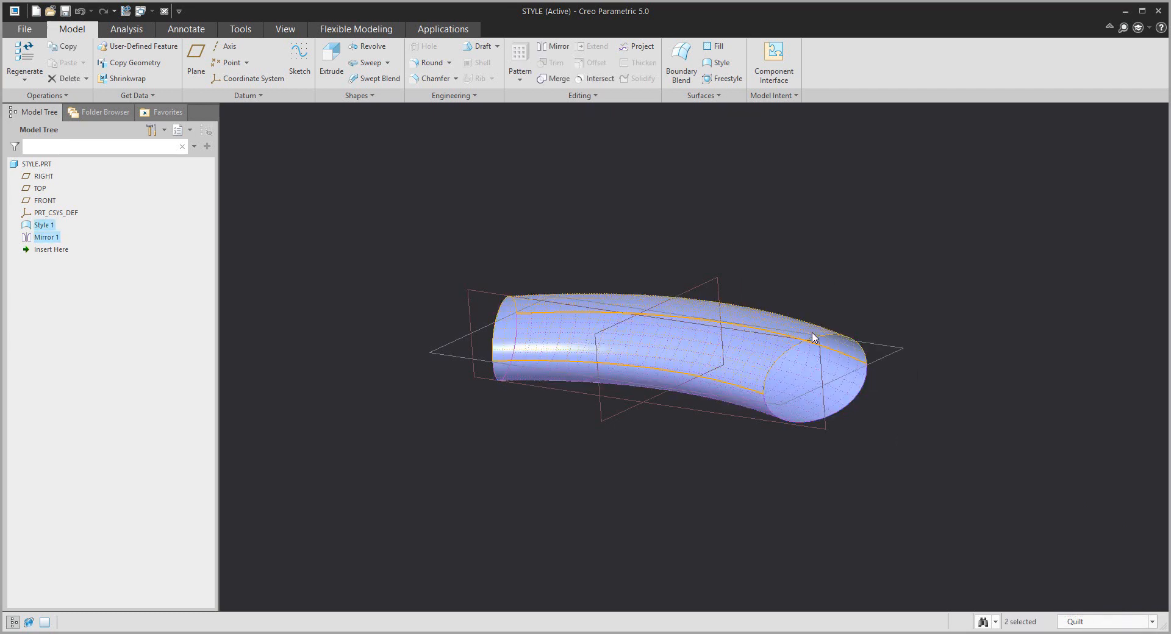
{"action": "left_click", "coordinate": [556, 79]}
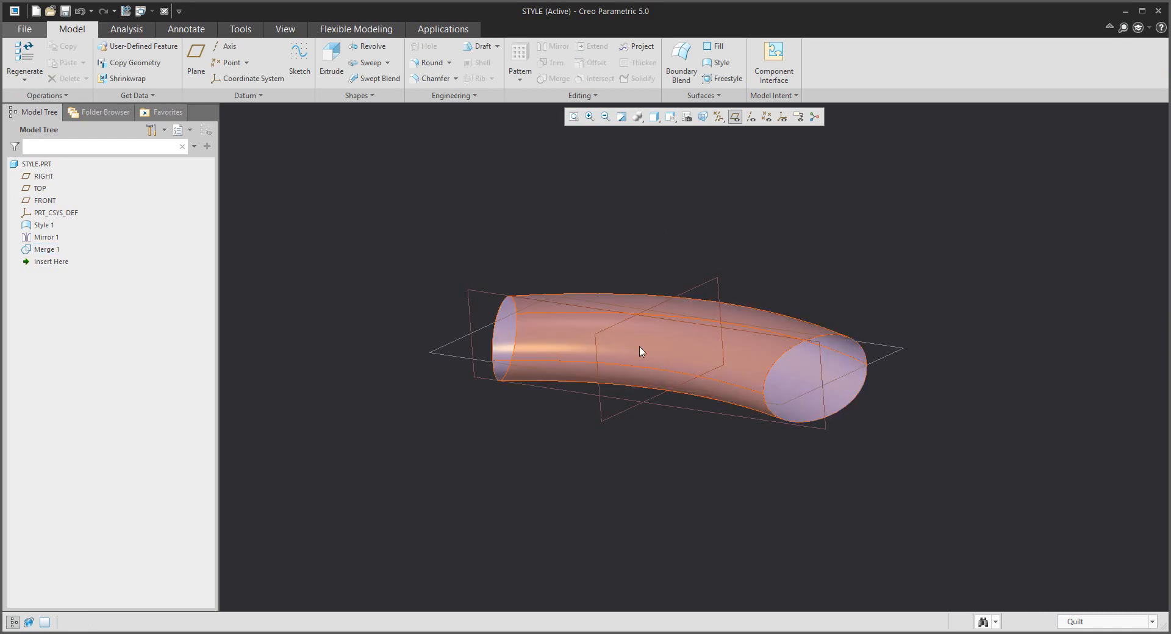
{"action": "left_click", "coordinate": [639, 63]}
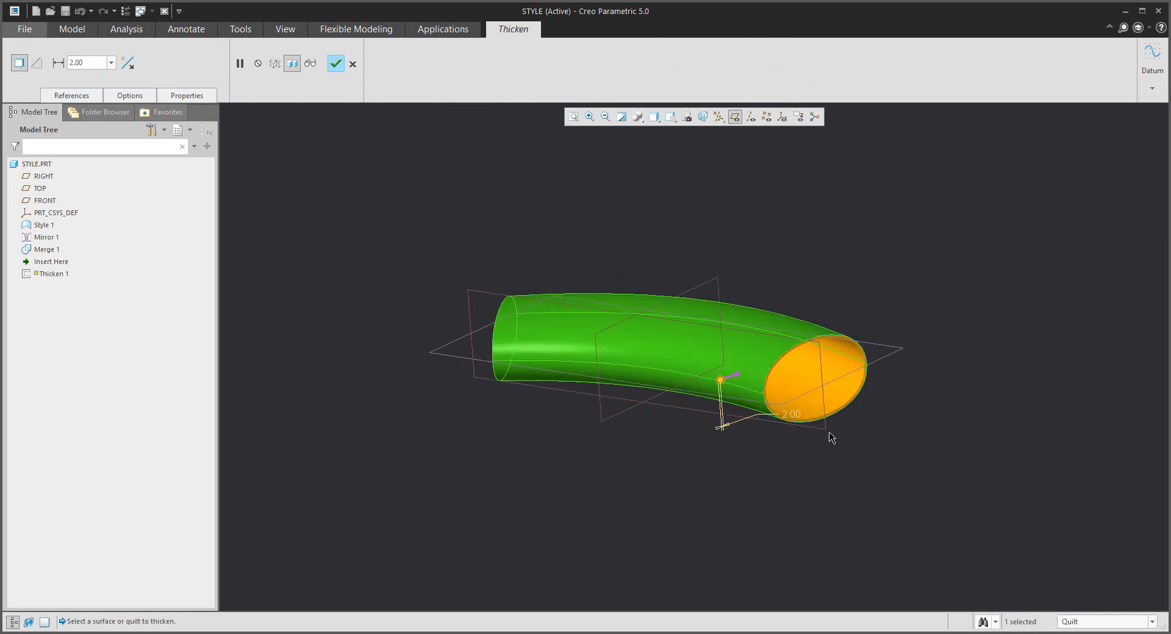
Step: Apply Thicken 1 with a 2.00 wall and reopen Style 1 via Edit Definition
{"action": "left_click", "coordinate": [335, 63]}
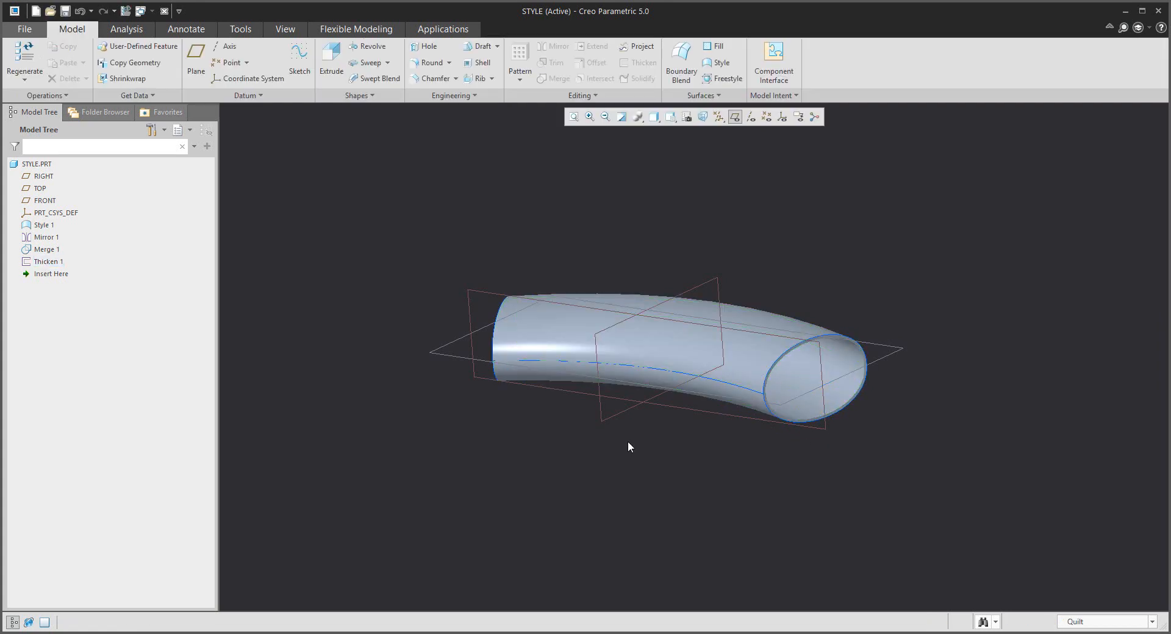
{"action": "left_click_drag", "start_coordinate": [630, 447], "coordinate": [722, 412]}
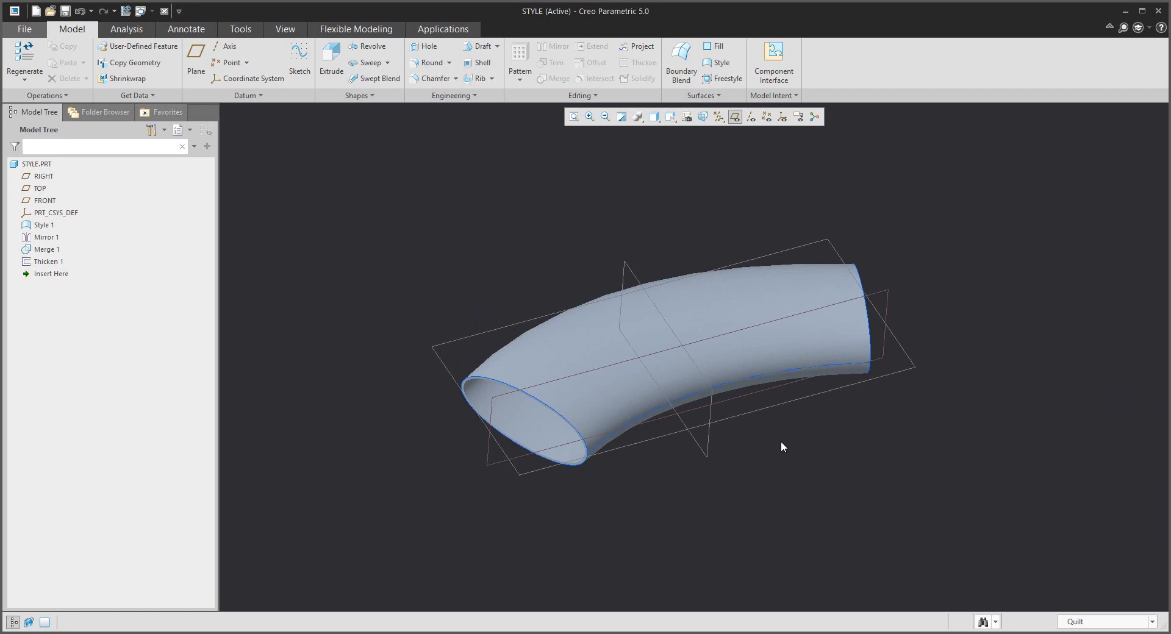
{"action": "left_click", "coordinate": [42, 225]}
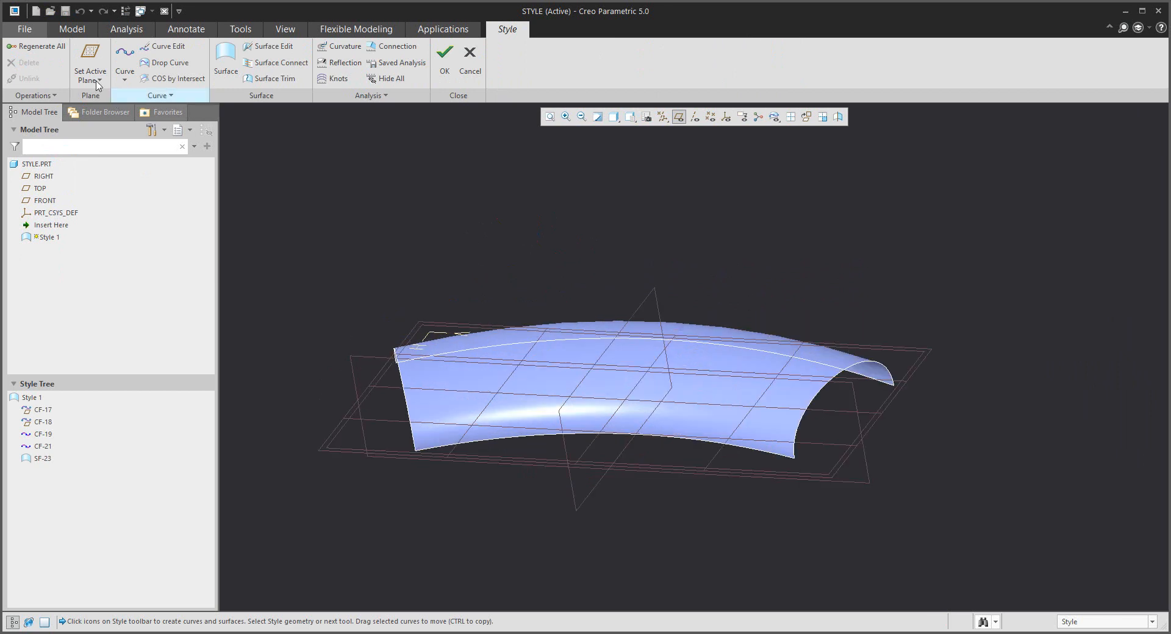
Step: Make RIGHT the active plane, suppress surface SF-23, and begin curve CF-24
{"action": "left_click", "coordinate": [90, 62]}
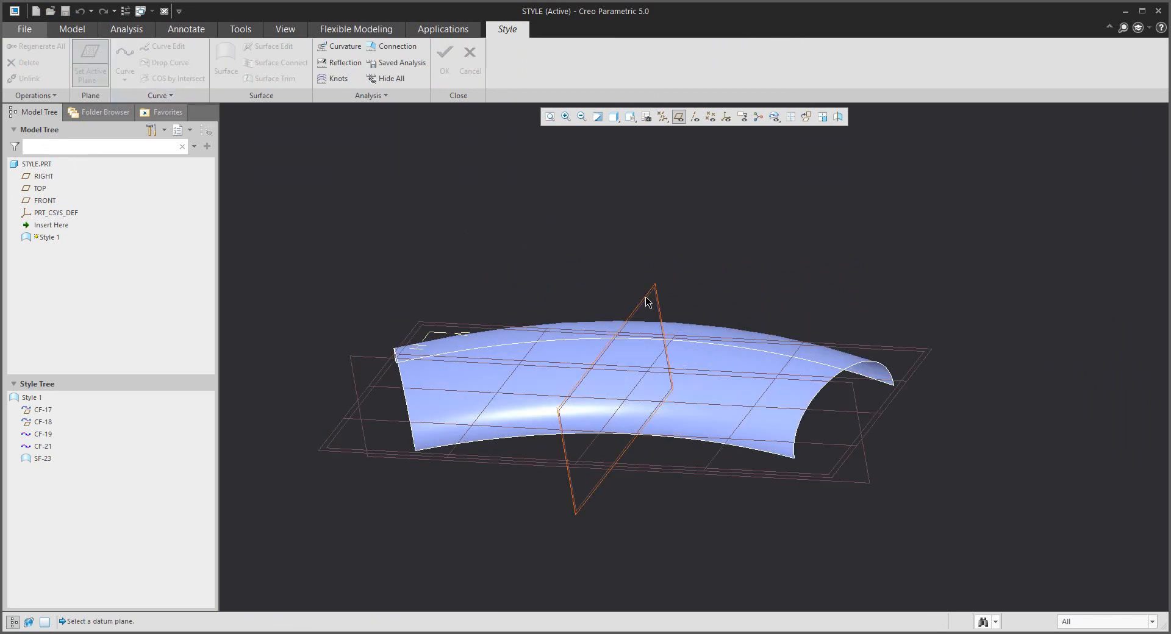
{"action": "left_click", "coordinate": [40, 458]}
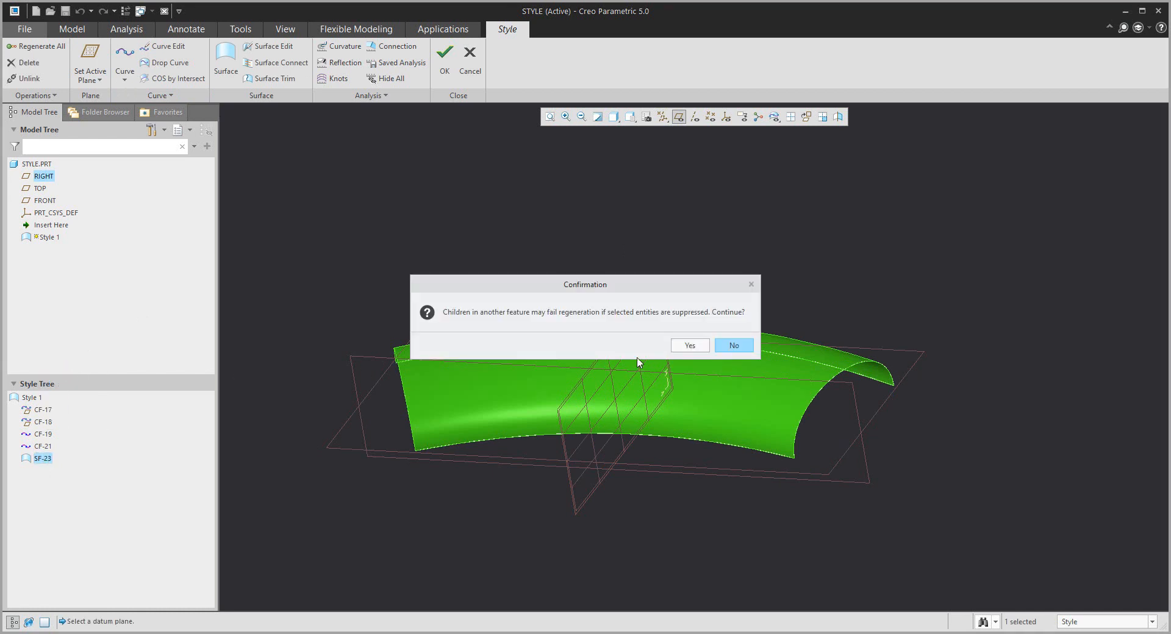
{"action": "left_click", "coordinate": [688, 345]}
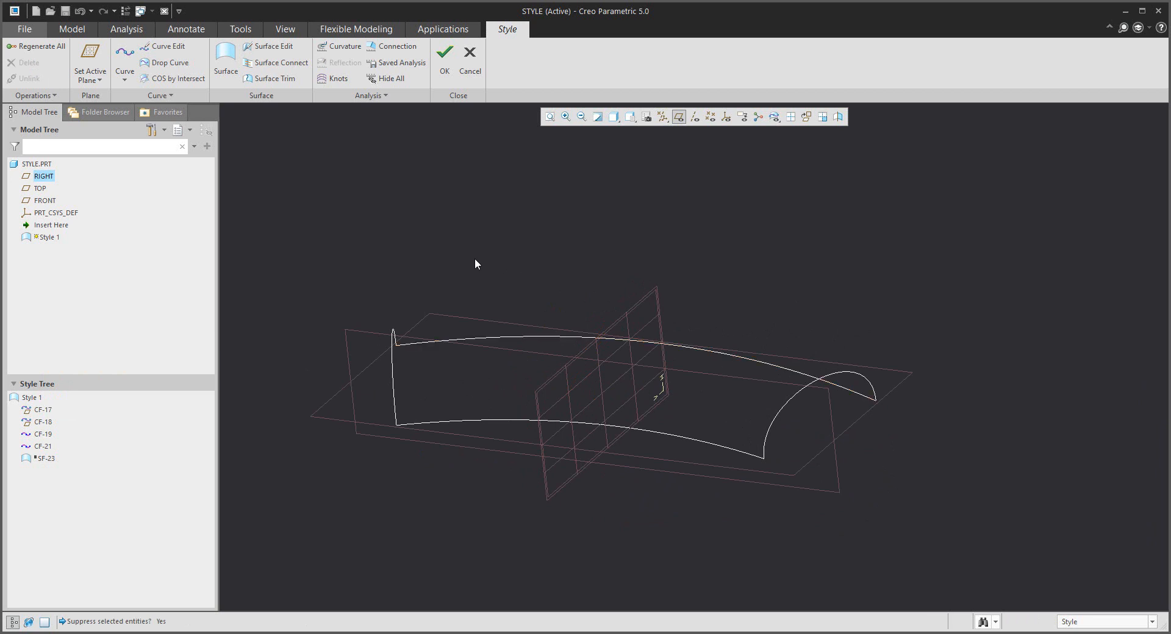
{"action": "left_click", "coordinate": [124, 62]}
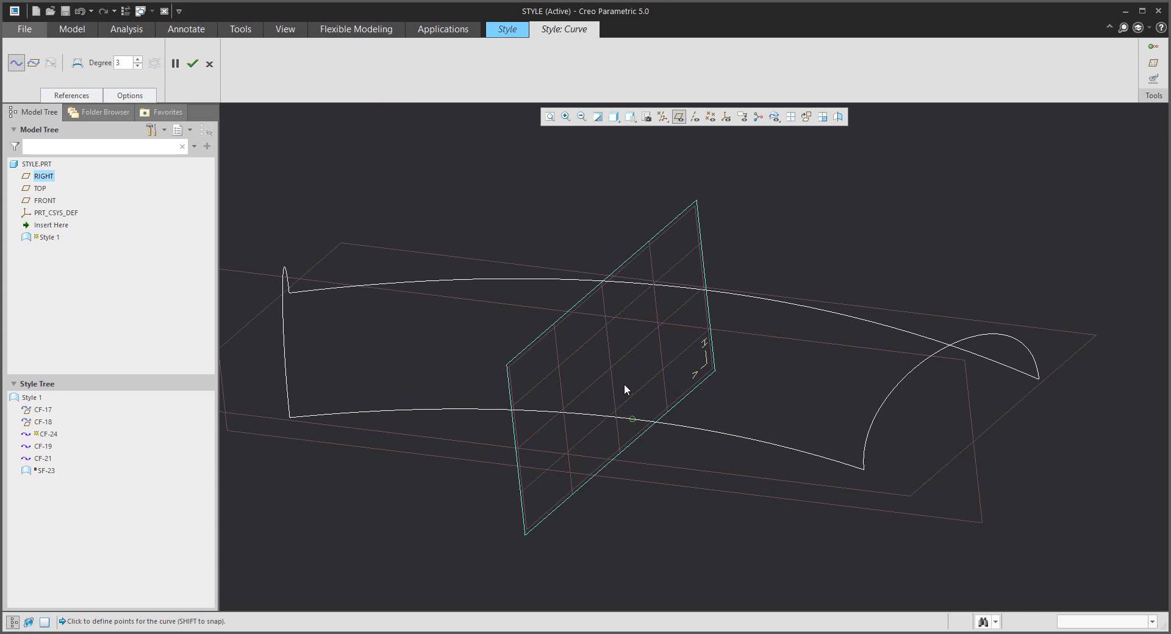
{"action": "mouse_move", "coordinate": [628, 382]}
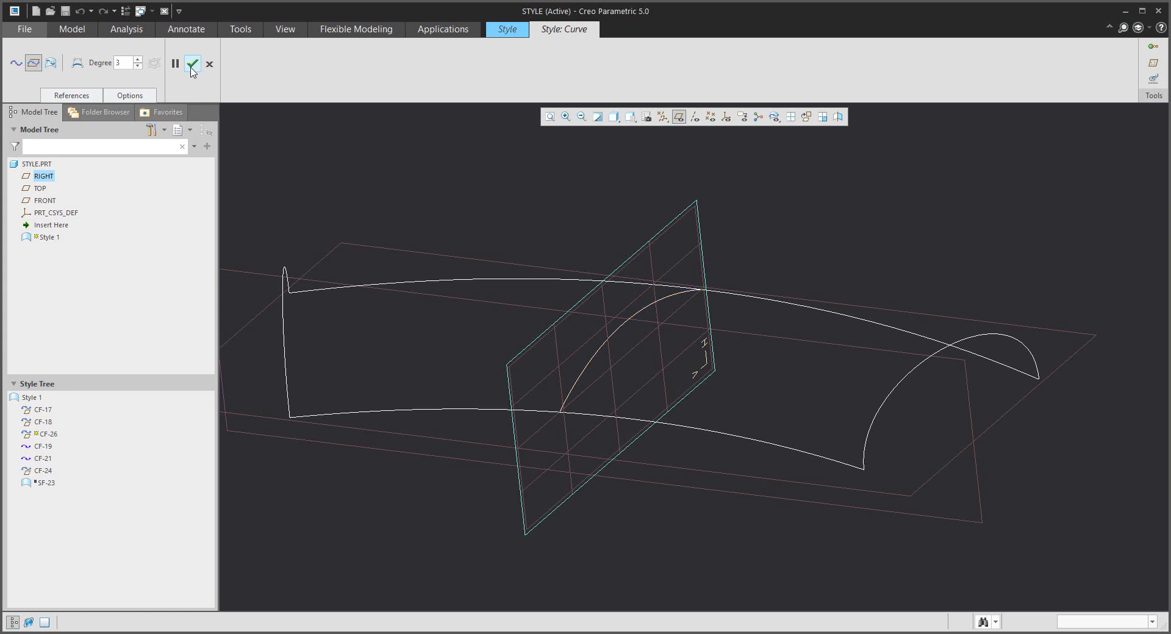
Step: Set CF-24's end tangency to normal, show the four-view layout, and apply the curve
{"action": "left_click", "coordinate": [192, 62]}
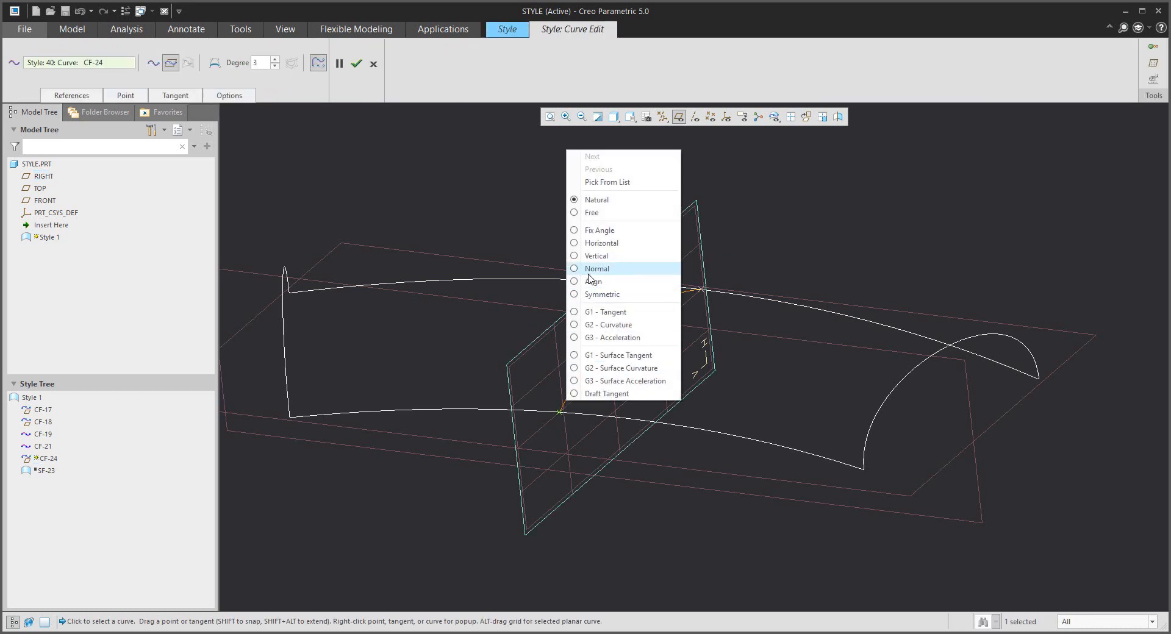
{"action": "left_click", "coordinate": [597, 268]}
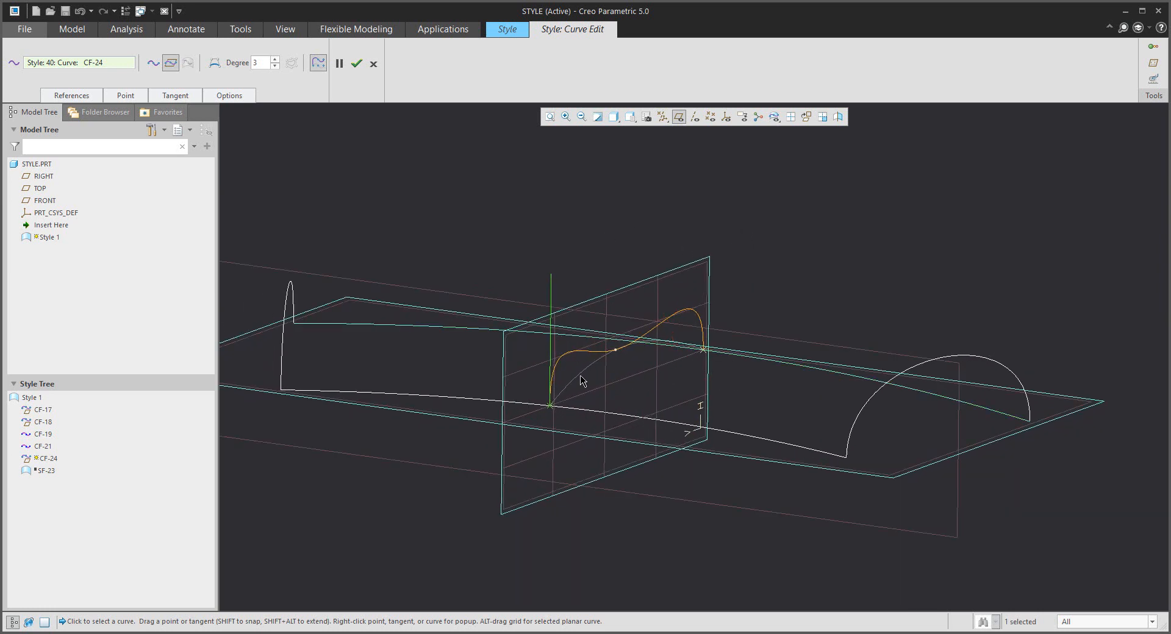
{"action": "left_click", "coordinate": [789, 116]}
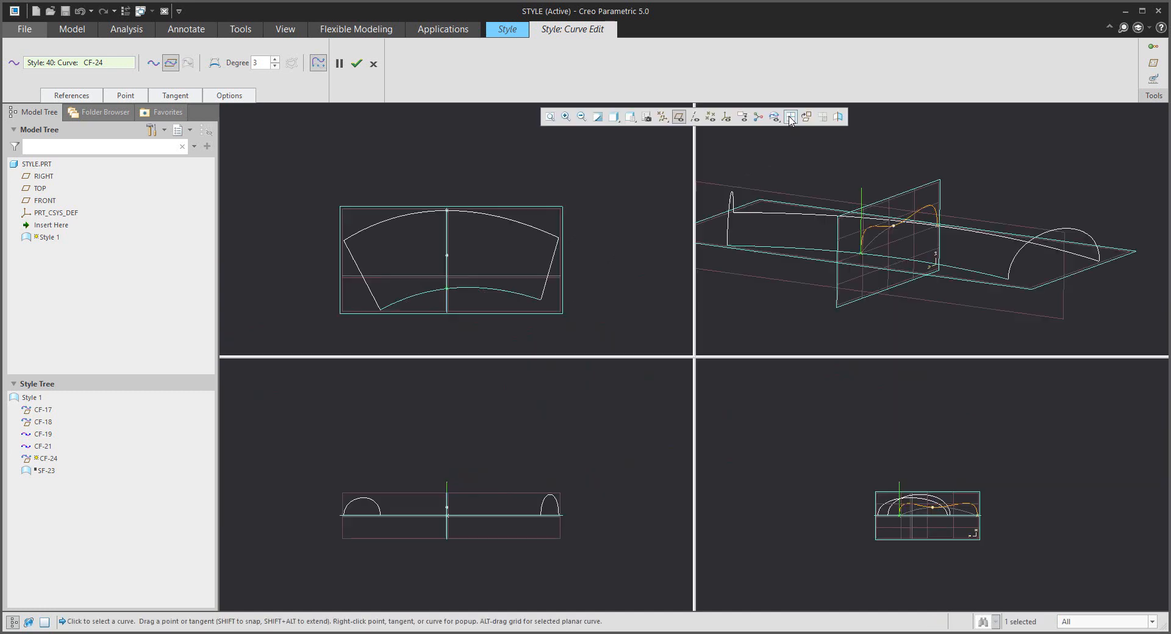
{"action": "mouse_move", "coordinate": [789, 117]}
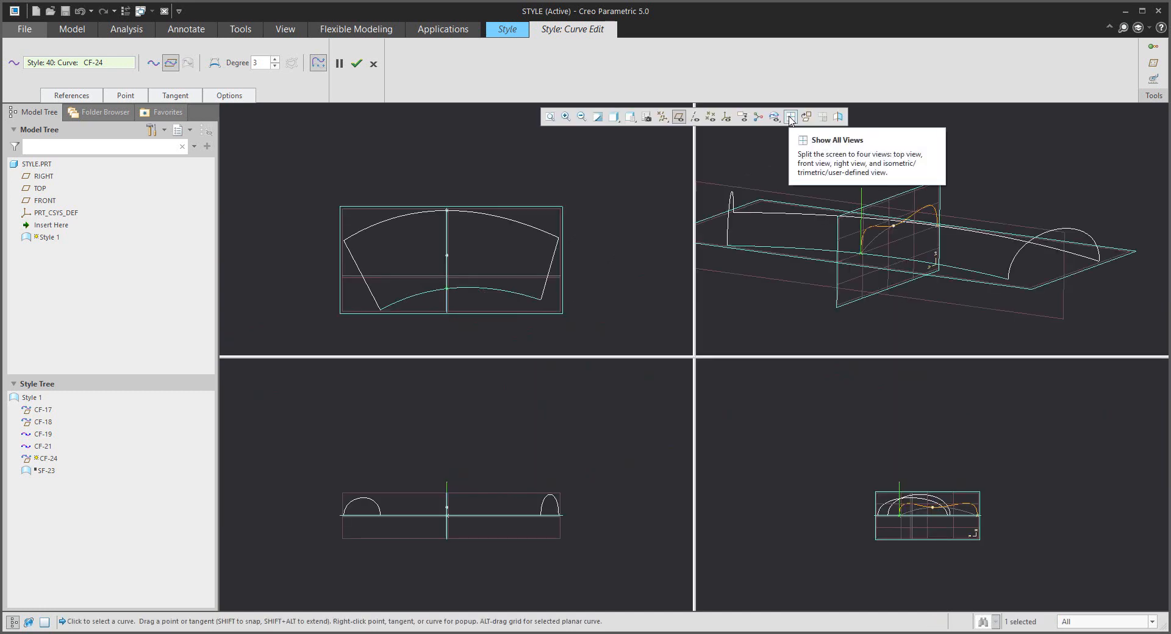
{"action": "mouse_move", "coordinate": [885, 242]}
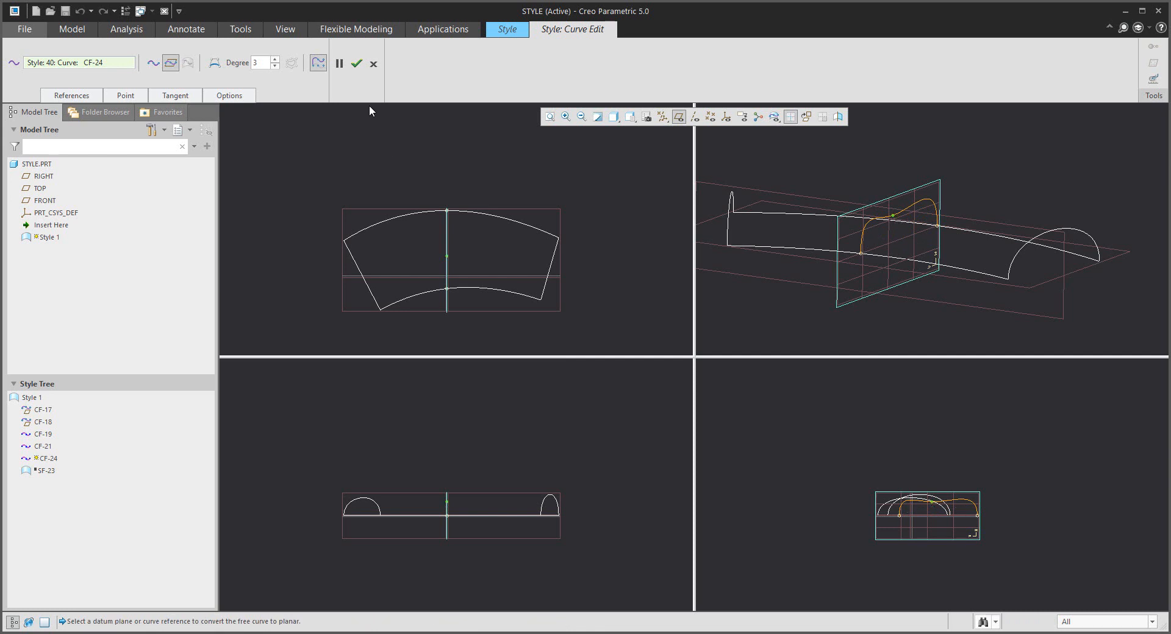
{"action": "mouse_move", "coordinate": [356, 63]}
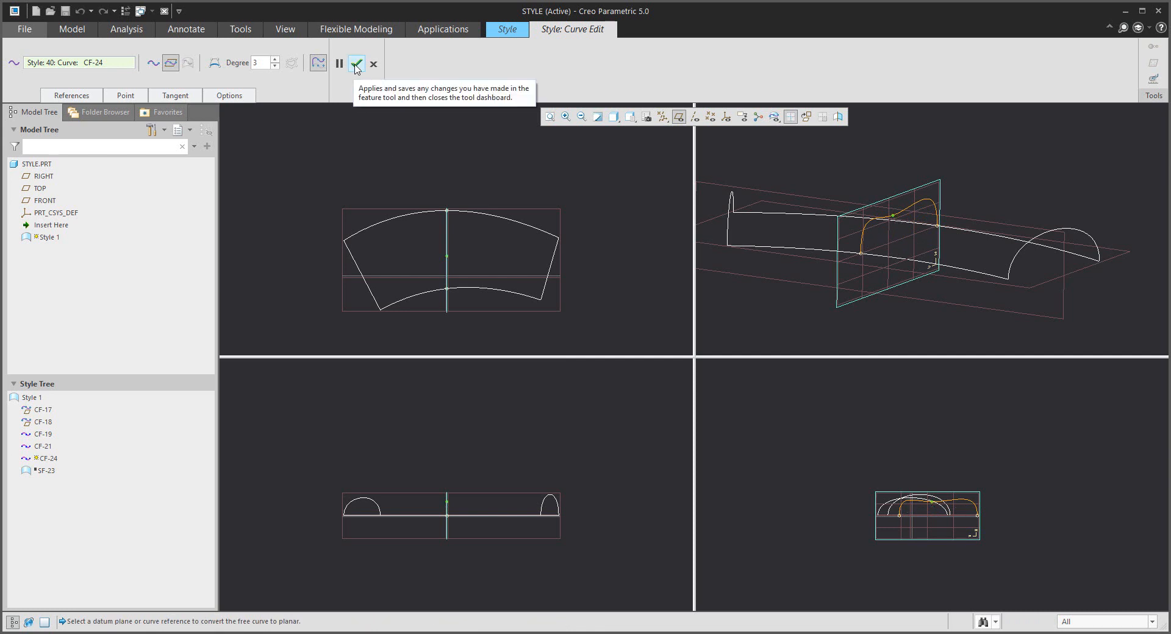
{"action": "left_click", "coordinate": [357, 63]}
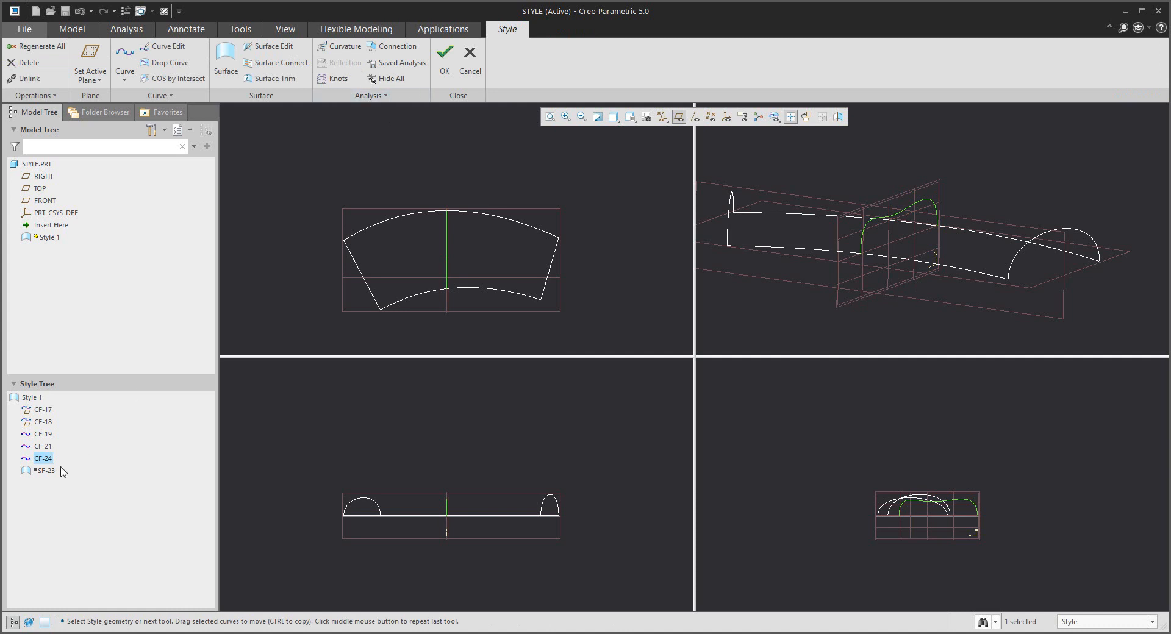
Step: Redefine surface SF-23 to use CF-24 as an internal guide curve
{"action": "left_click", "coordinate": [43, 471]}
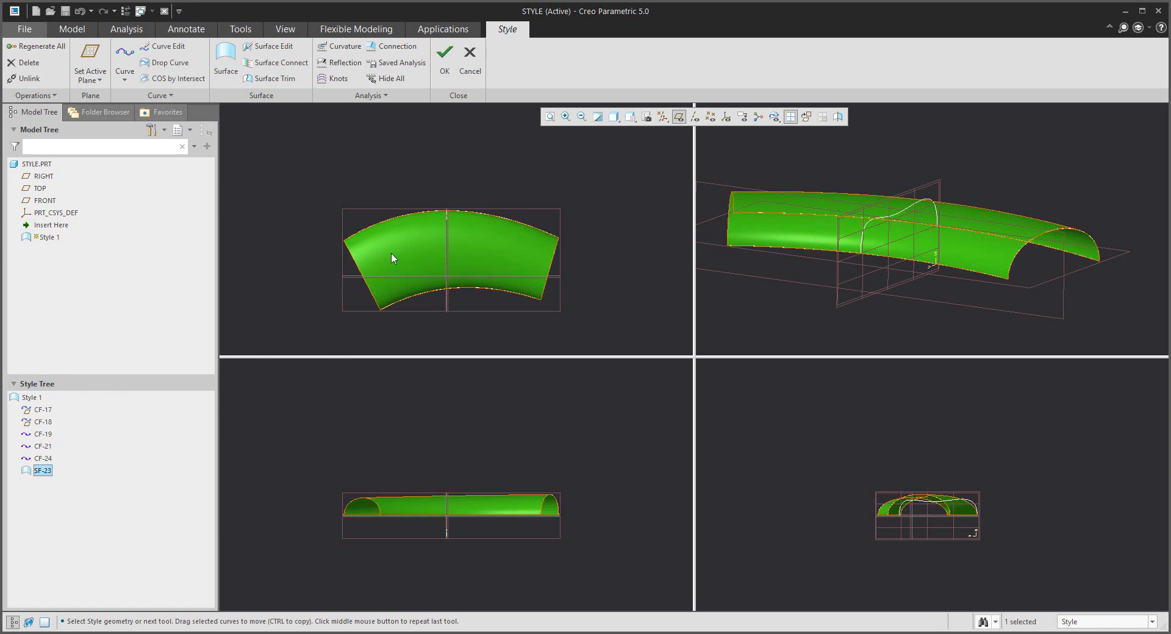
{"action": "right_click", "coordinate": [393, 257]}
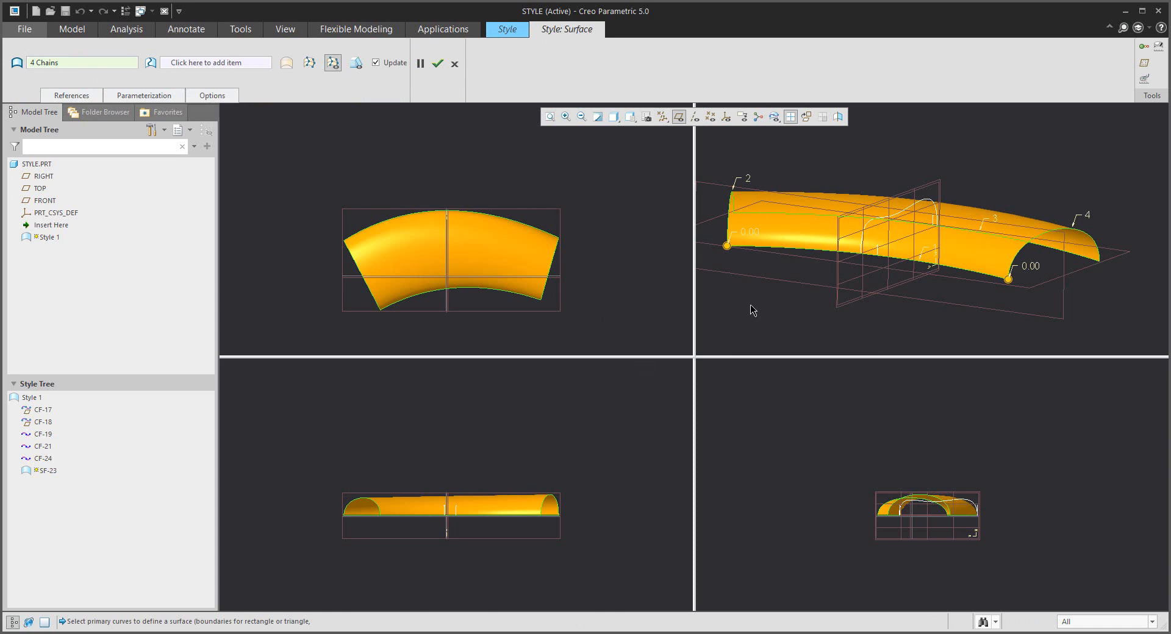
{"action": "right_click", "coordinate": [752, 310]}
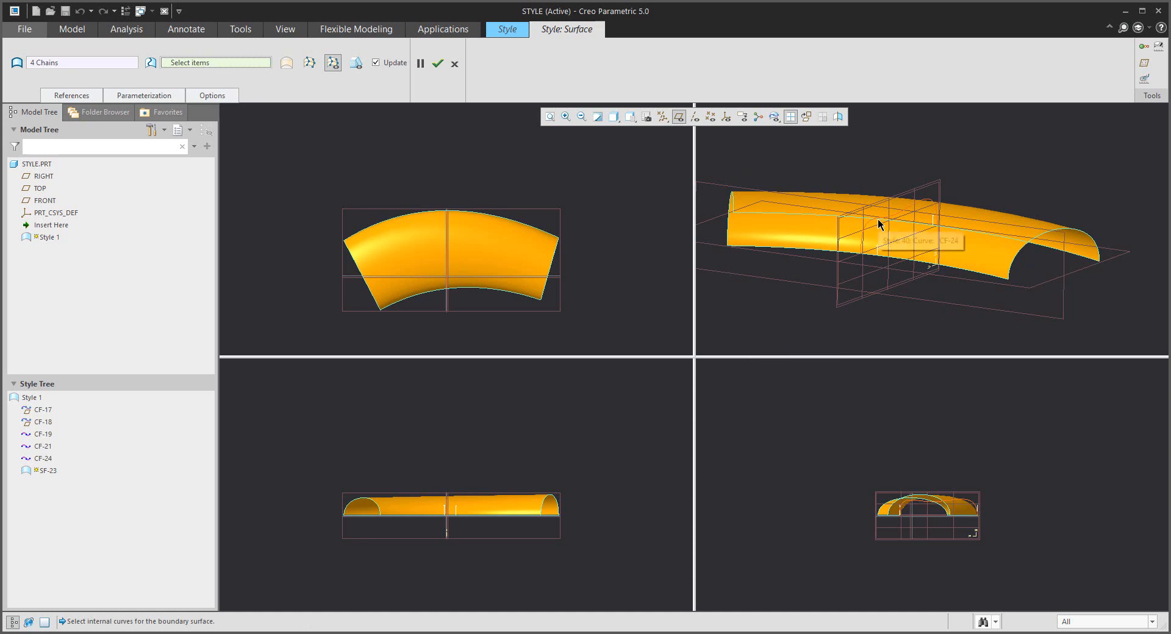
{"action": "left_click", "coordinate": [889, 250]}
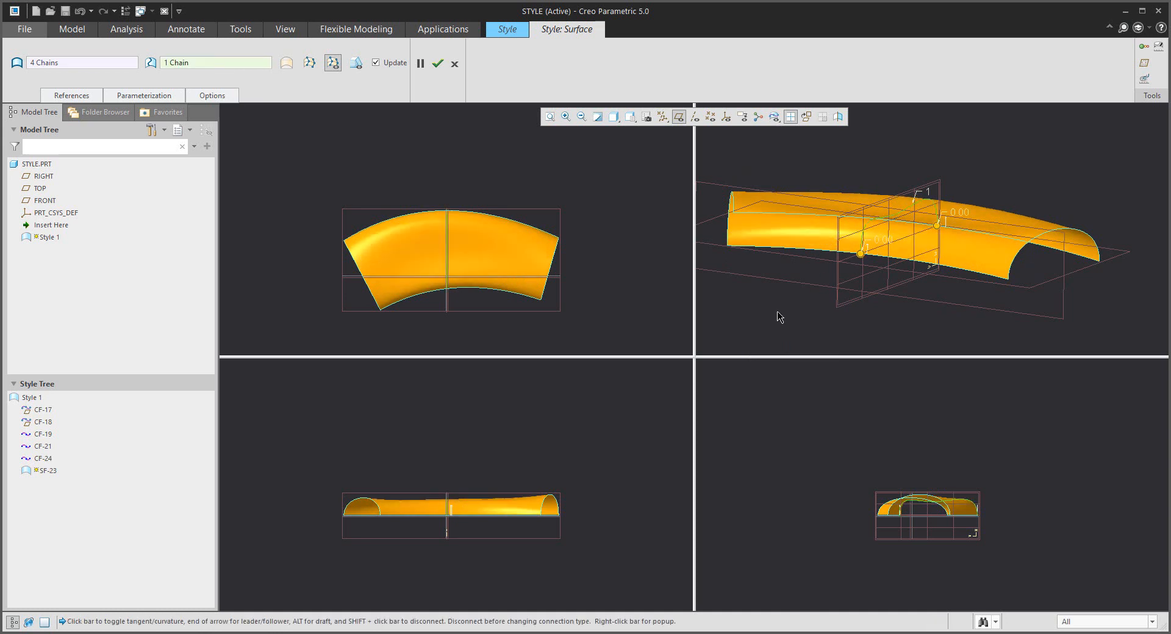
{"action": "mouse_move", "coordinate": [751, 345]}
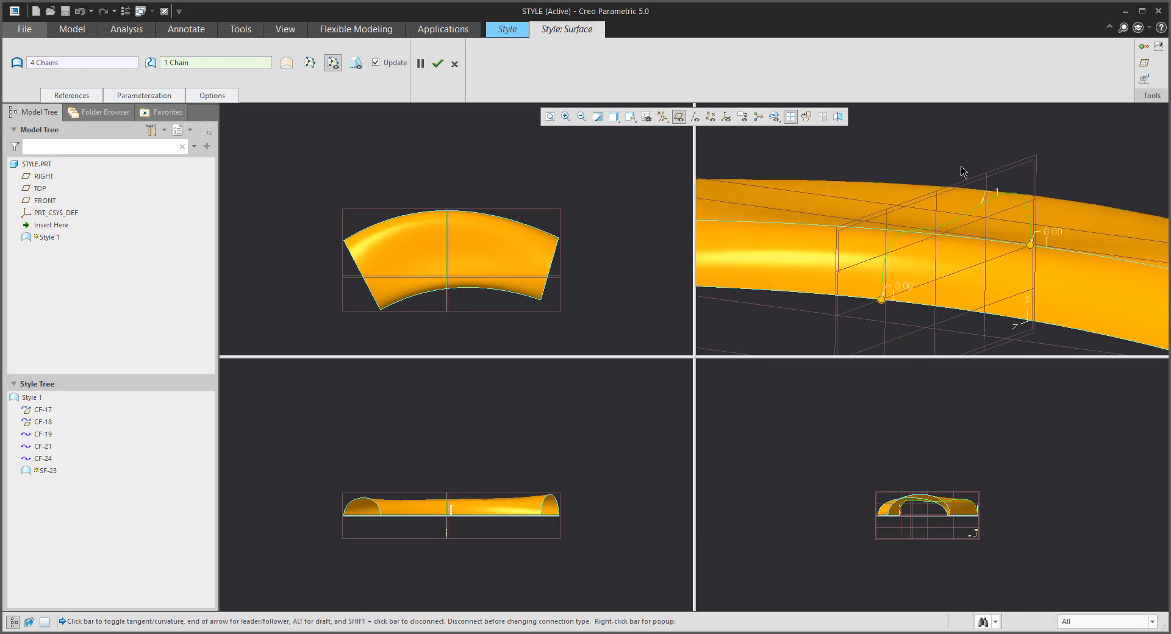
{"action": "left_click", "coordinate": [437, 62]}
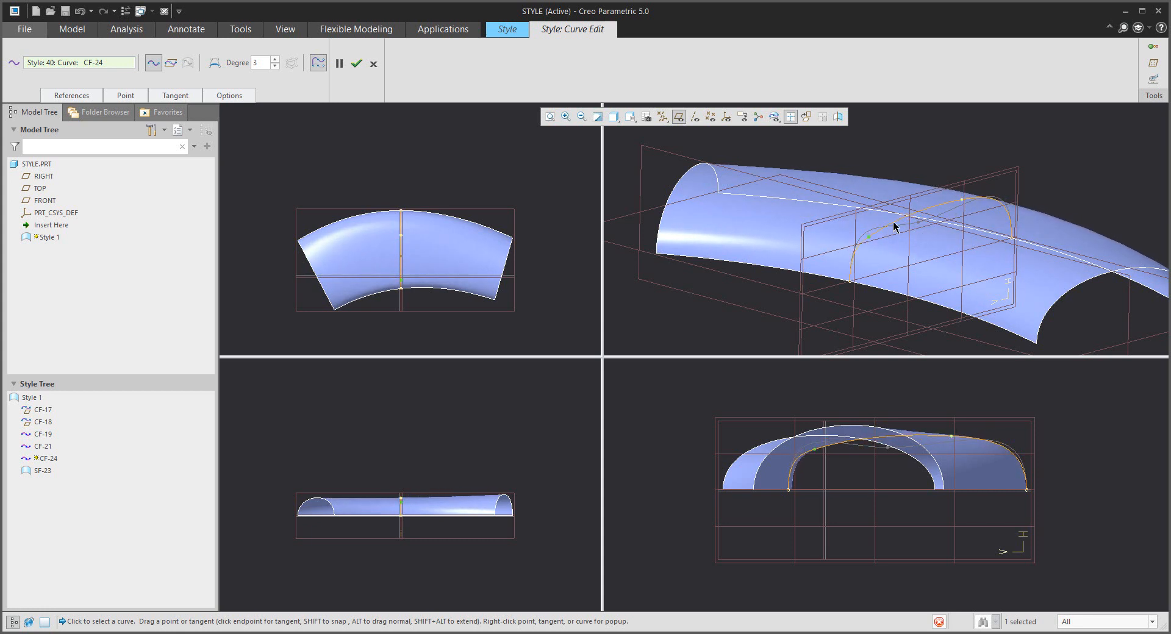
Step: Add a point to curve CF-24 and apply the edit
{"action": "right_click", "coordinate": [894, 227]}
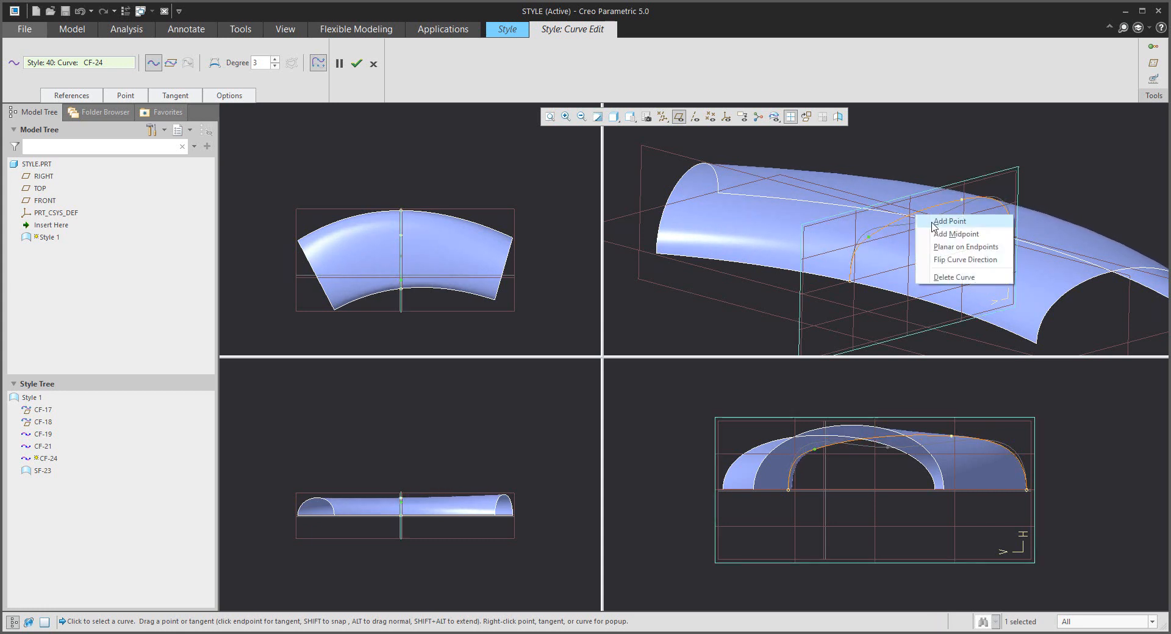
{"action": "left_click", "coordinate": [948, 221]}
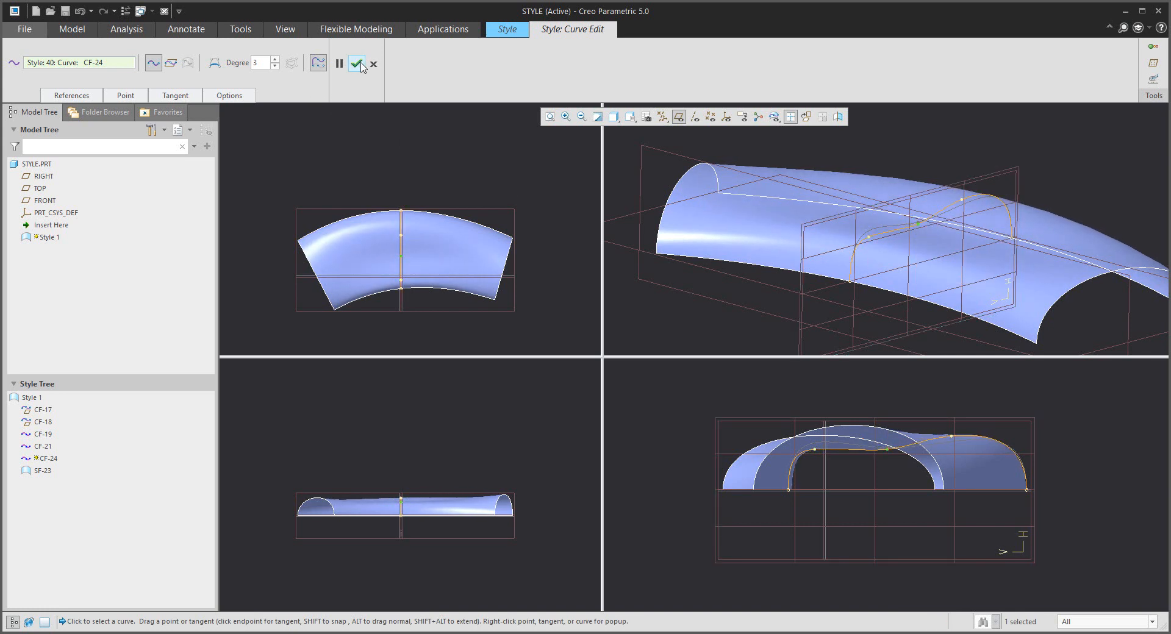
{"action": "left_click", "coordinate": [359, 64]}
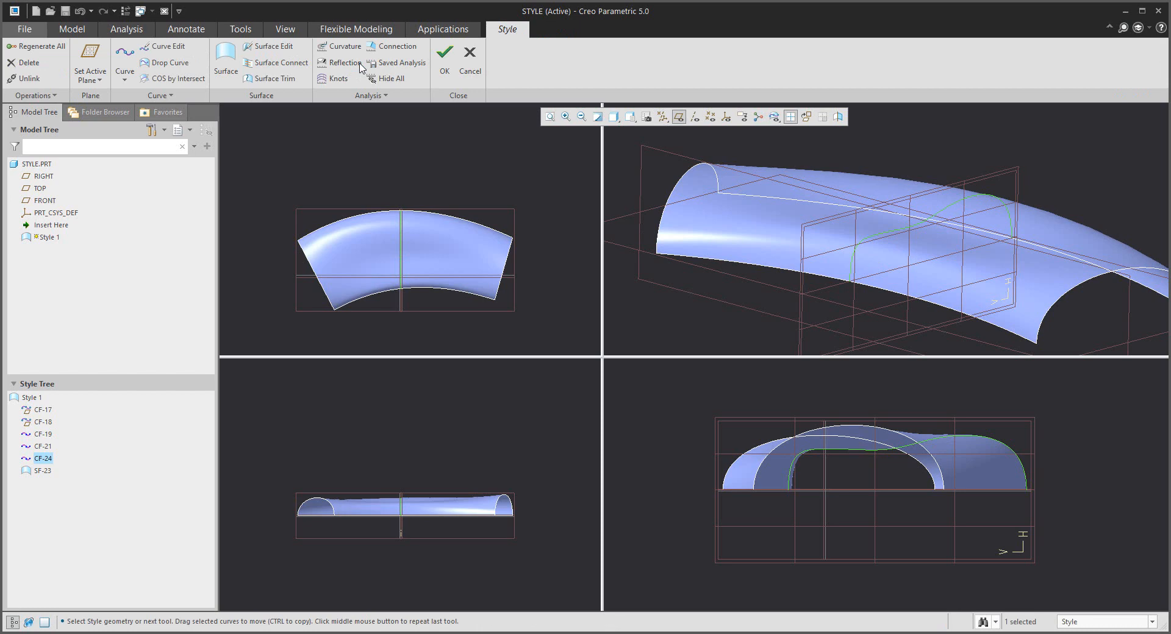
Step: Exit Style, orbit the regenerated tube, then reopen Style 1 for editing
{"action": "left_click", "coordinate": [443, 52]}
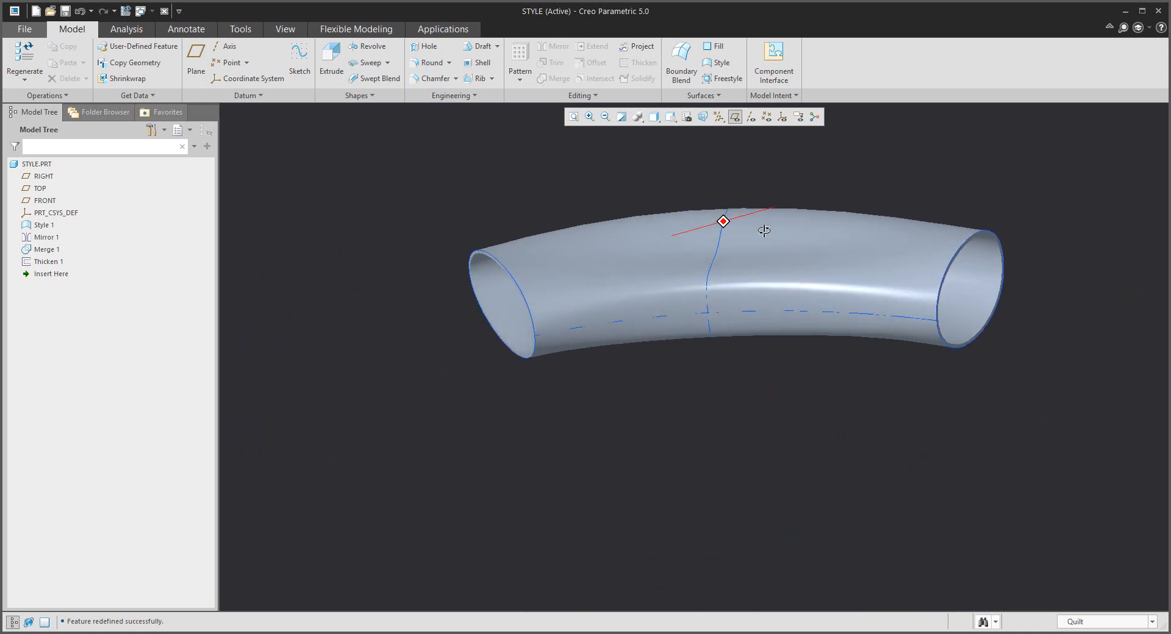
{"action": "left_click_drag", "start_coordinate": [721, 221], "coordinate": [717, 306]}
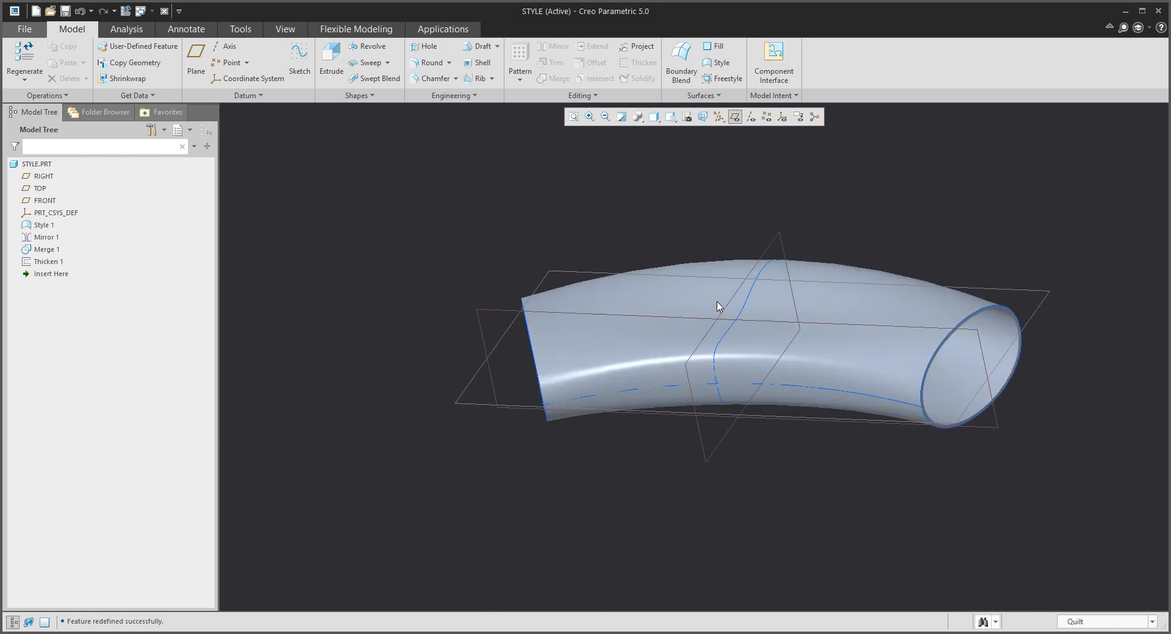
{"action": "left_click", "coordinate": [44, 225]}
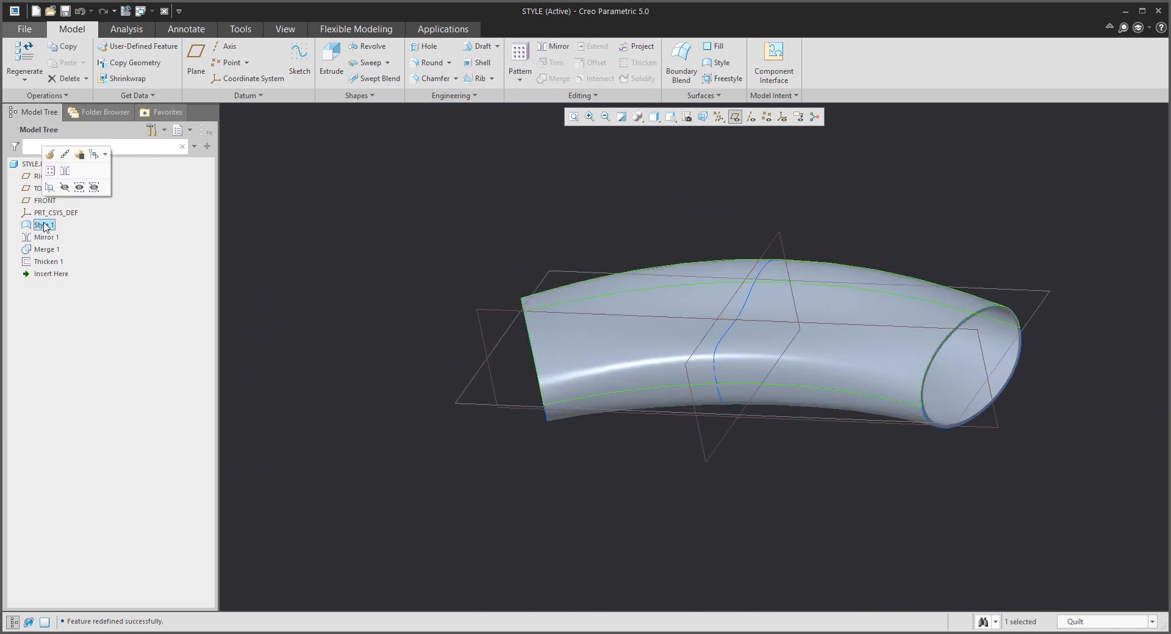
{"action": "double_click", "coordinate": [47, 225]}
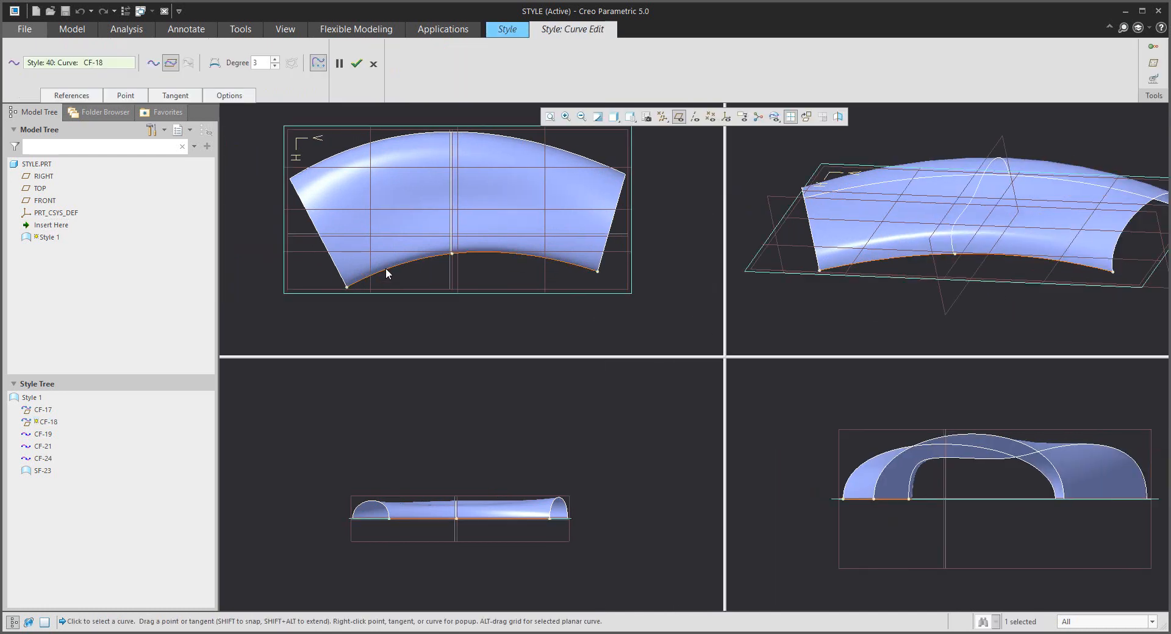
Step: Add points to lower edge curve CF-18, drag them into waves, and apply
{"action": "left_click", "coordinate": [388, 271]}
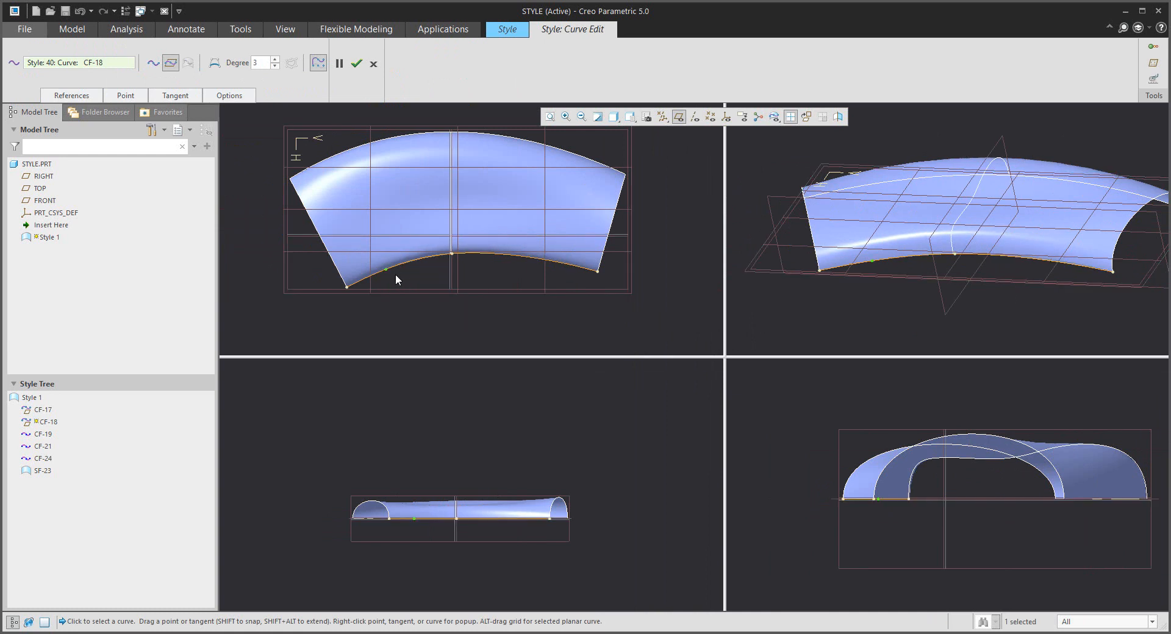
{"action": "left_click_drag", "start_coordinate": [395, 271], "coordinate": [399, 262]}
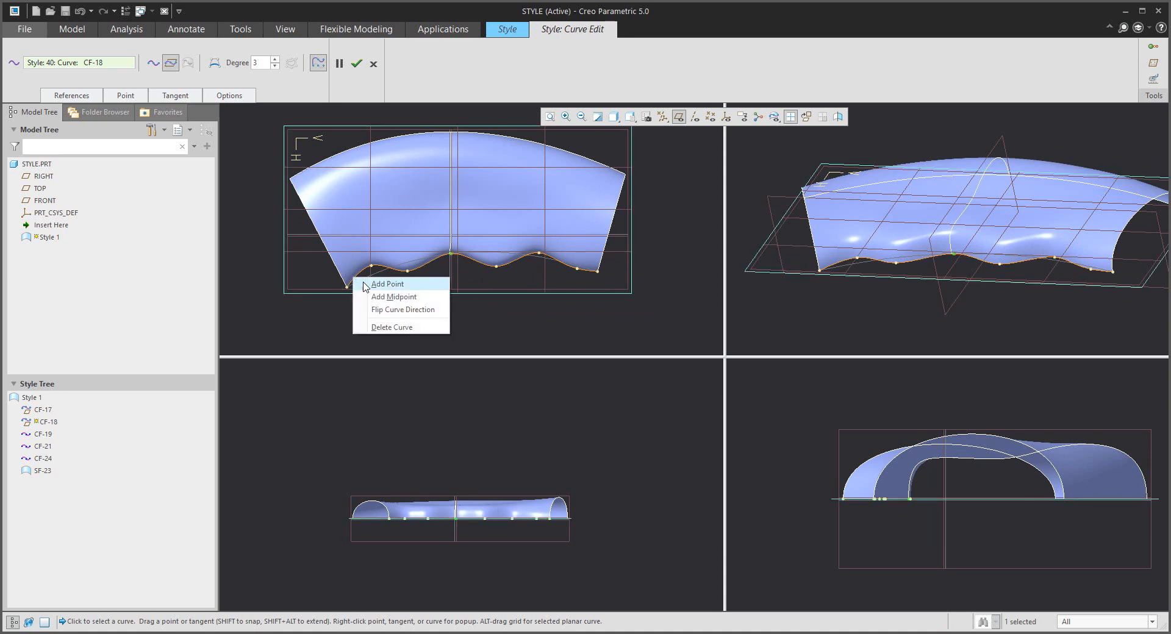
{"action": "left_click", "coordinate": [387, 282]}
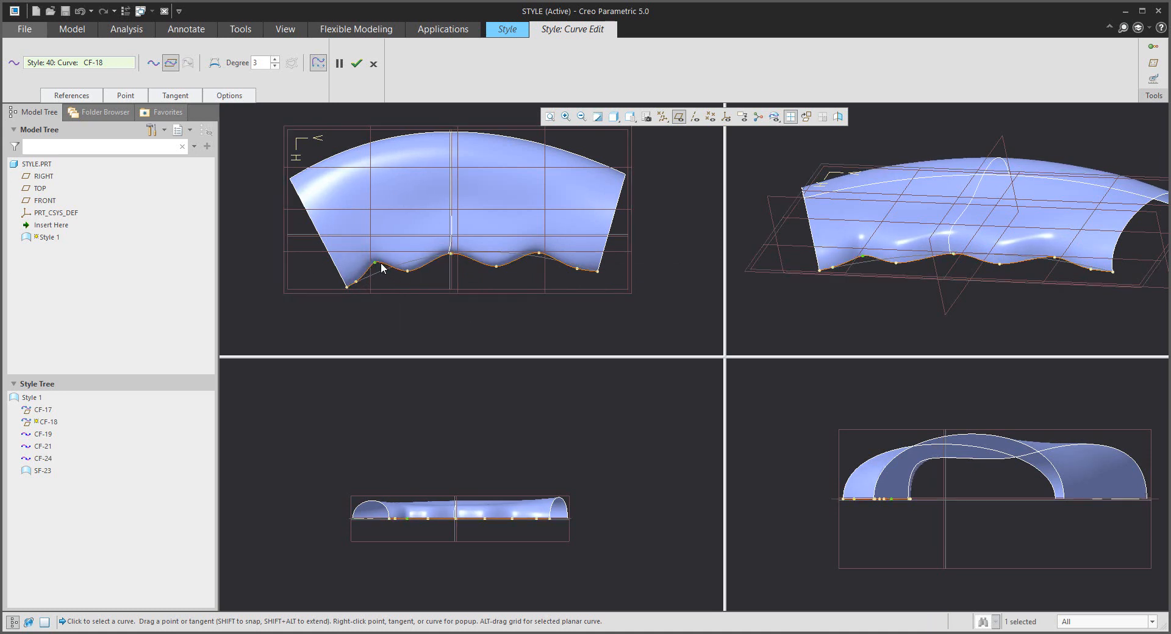
{"action": "left_click", "coordinate": [357, 64]}
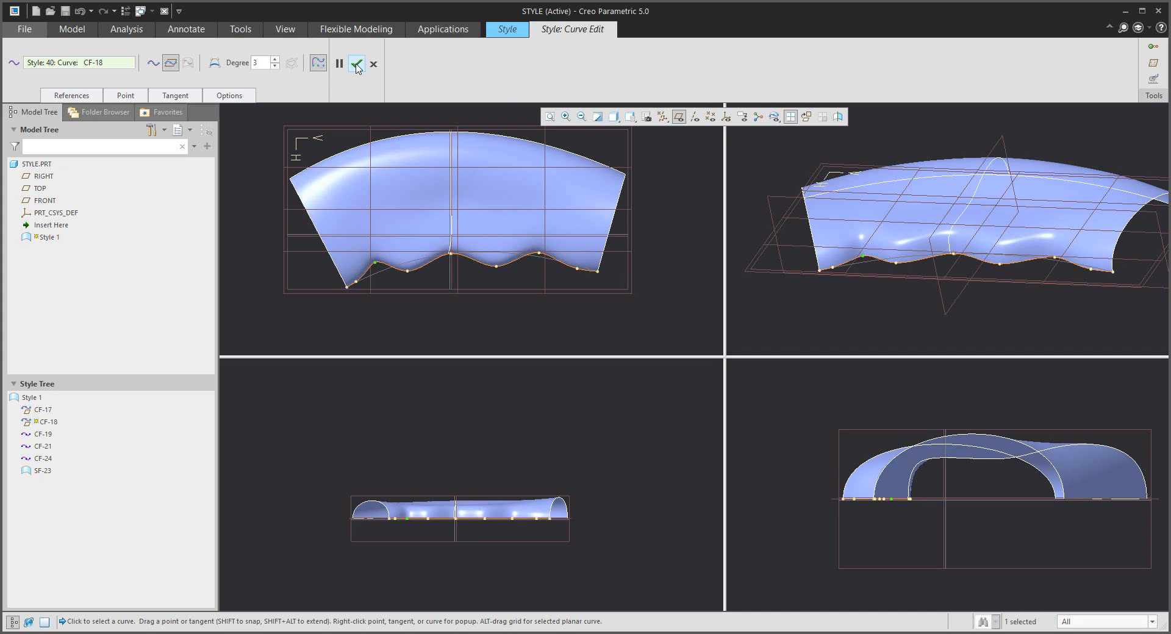
{"action": "left_click", "coordinate": [357, 62]}
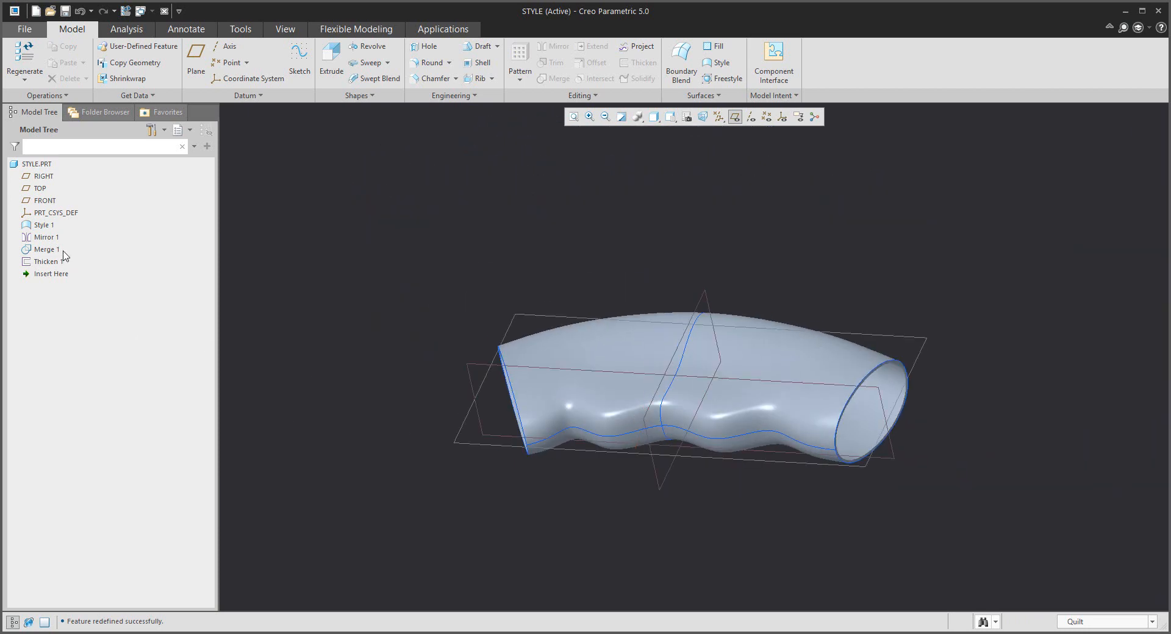
Step: Hide the Style 1 and Mirror 1 surfaces in the Model Tree
{"action": "left_click", "coordinate": [49, 261]}
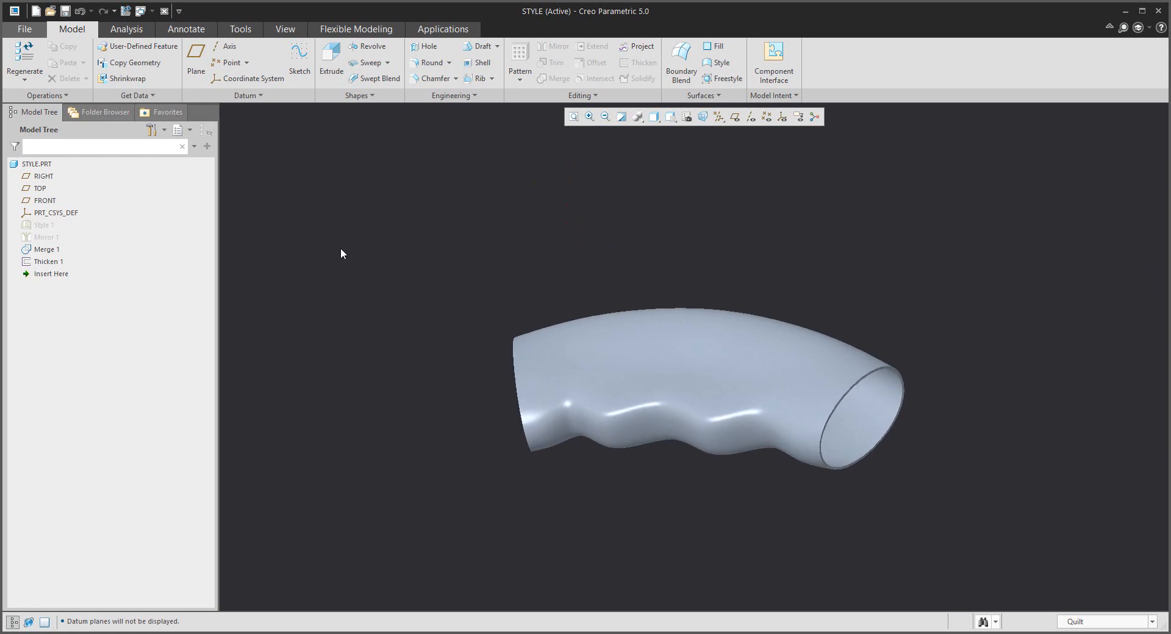
Step: Apply the yellow appearance from My Appearances to the tube
{"action": "left_click", "coordinate": [285, 29]}
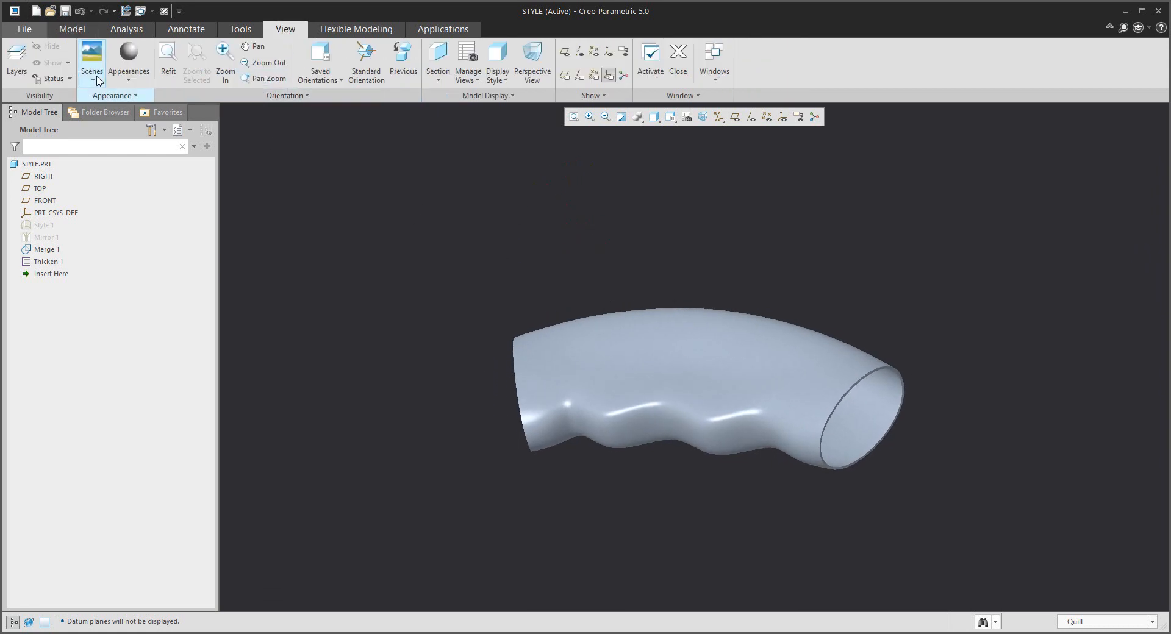
{"action": "left_click", "coordinate": [127, 63]}
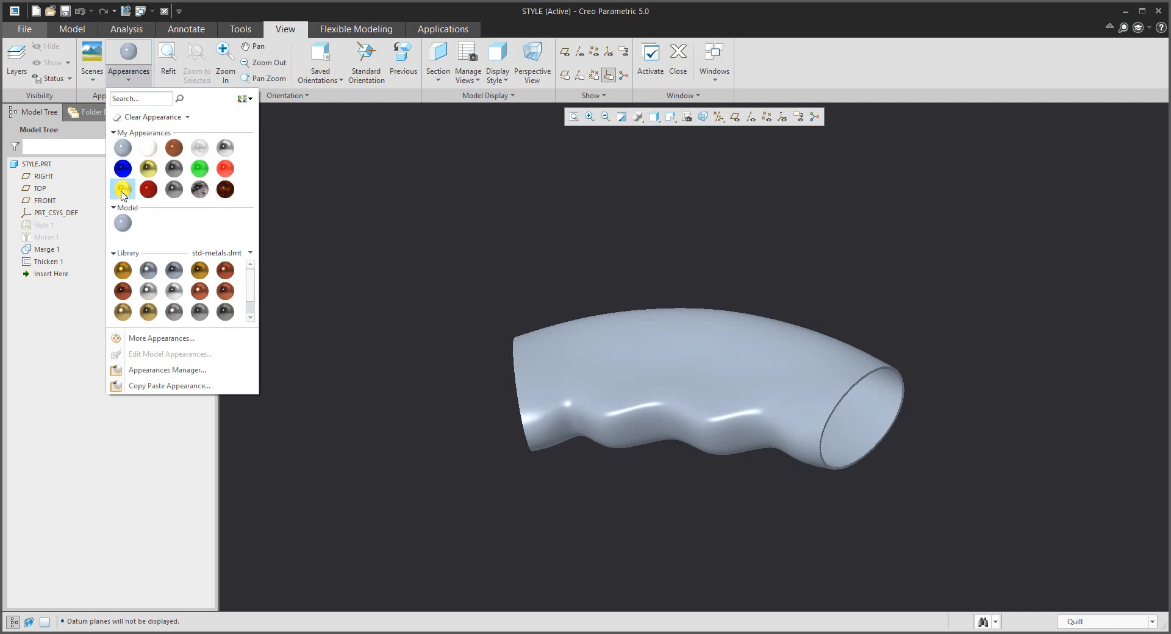
{"action": "left_click", "coordinate": [121, 189]}
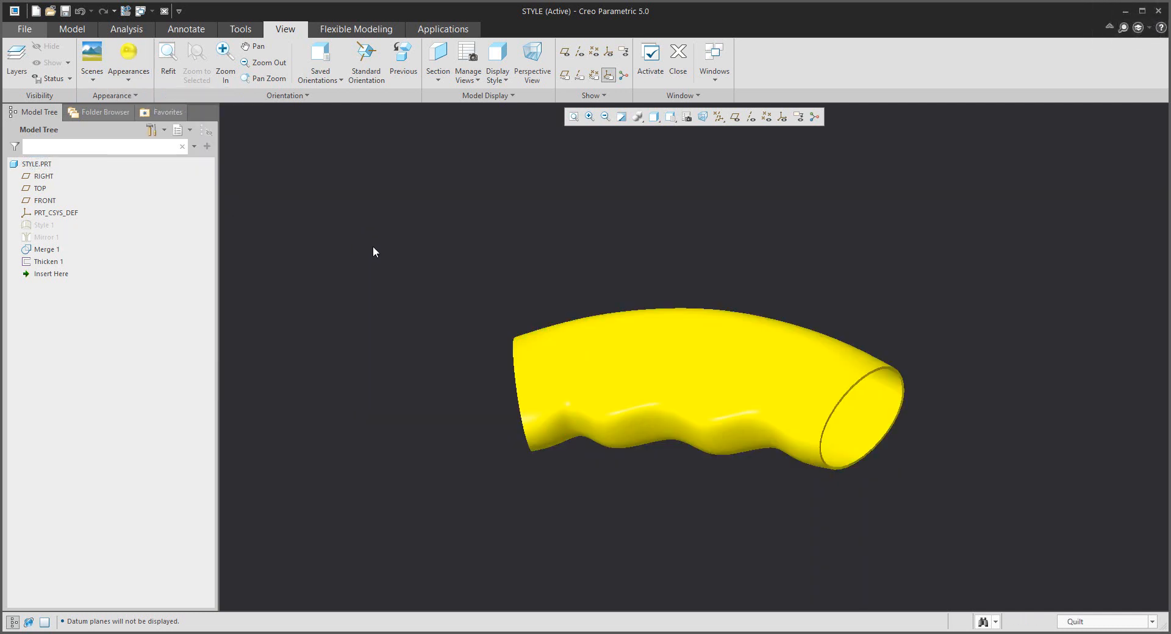
{"action": "mouse_move", "coordinate": [375, 258]}
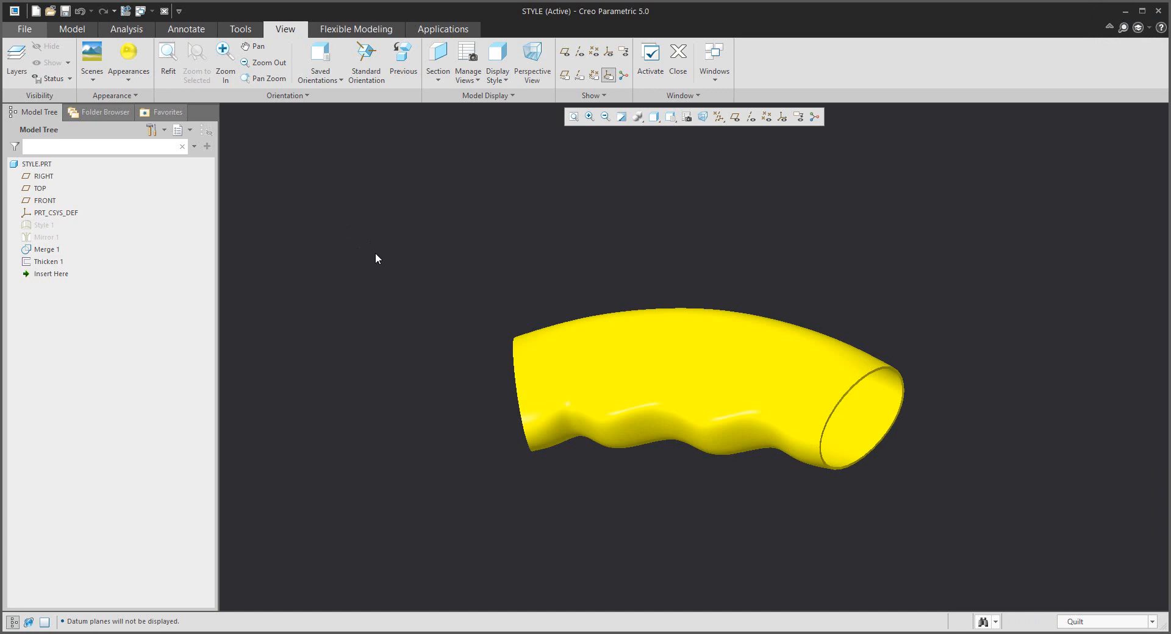